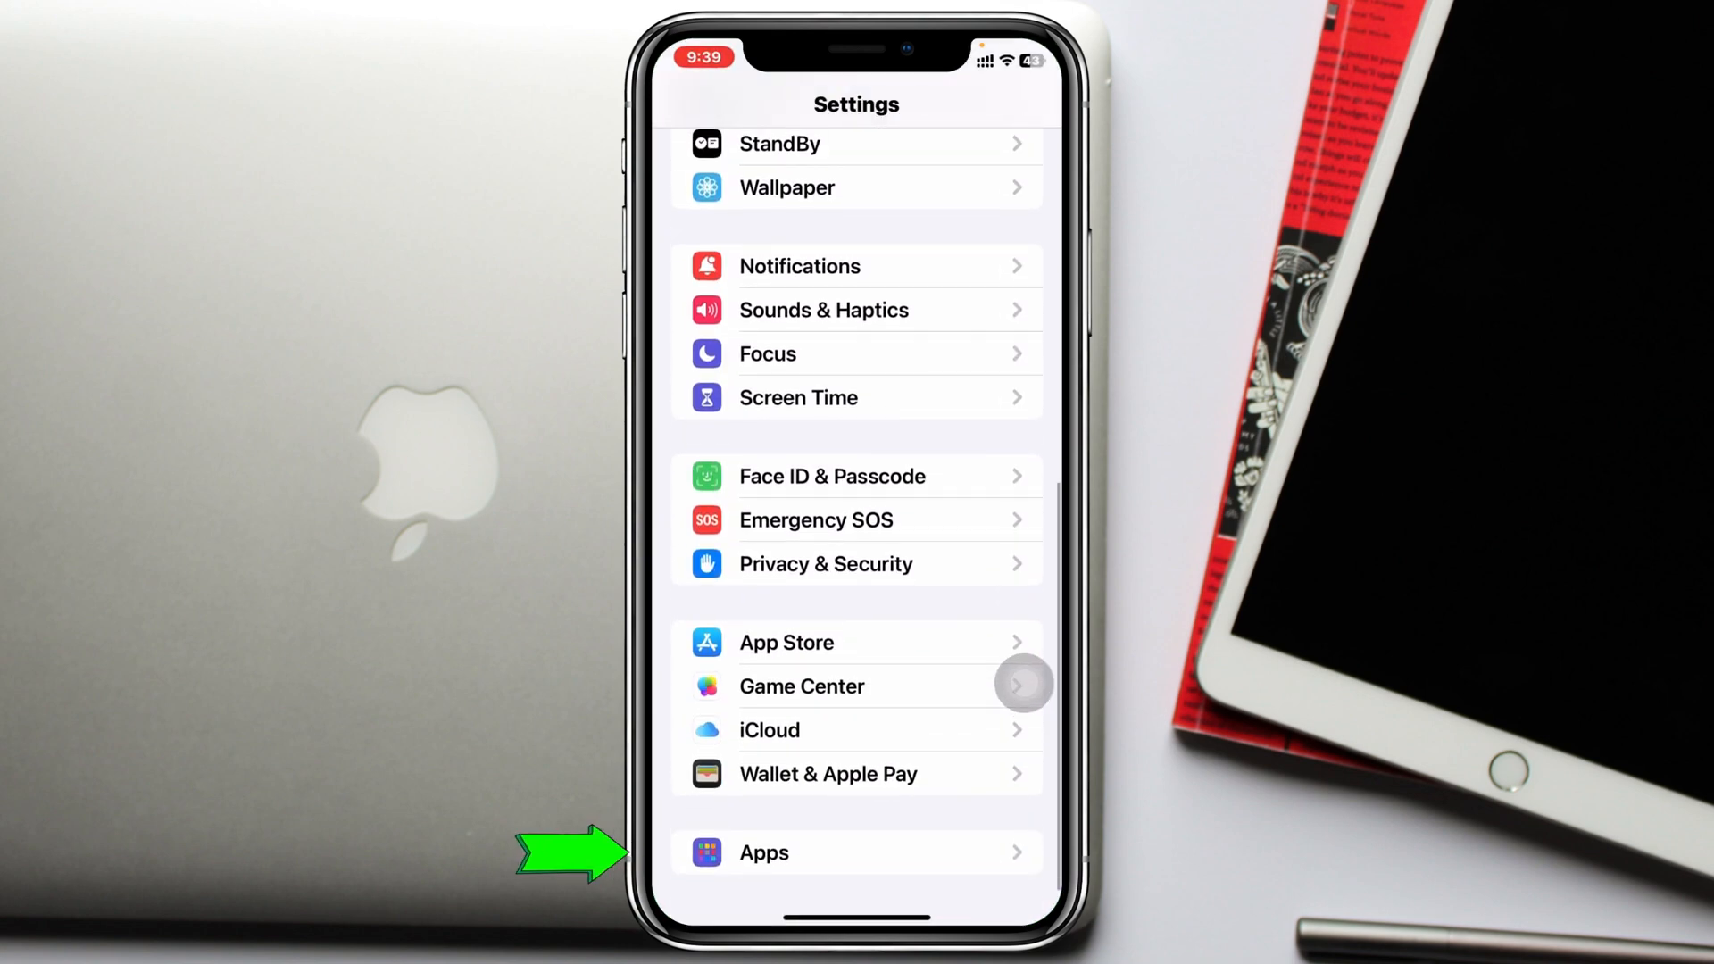
Step: Reach the Mail app's settings page through the Apps list under M
{"action": "left_click", "coordinate": [855, 853]}
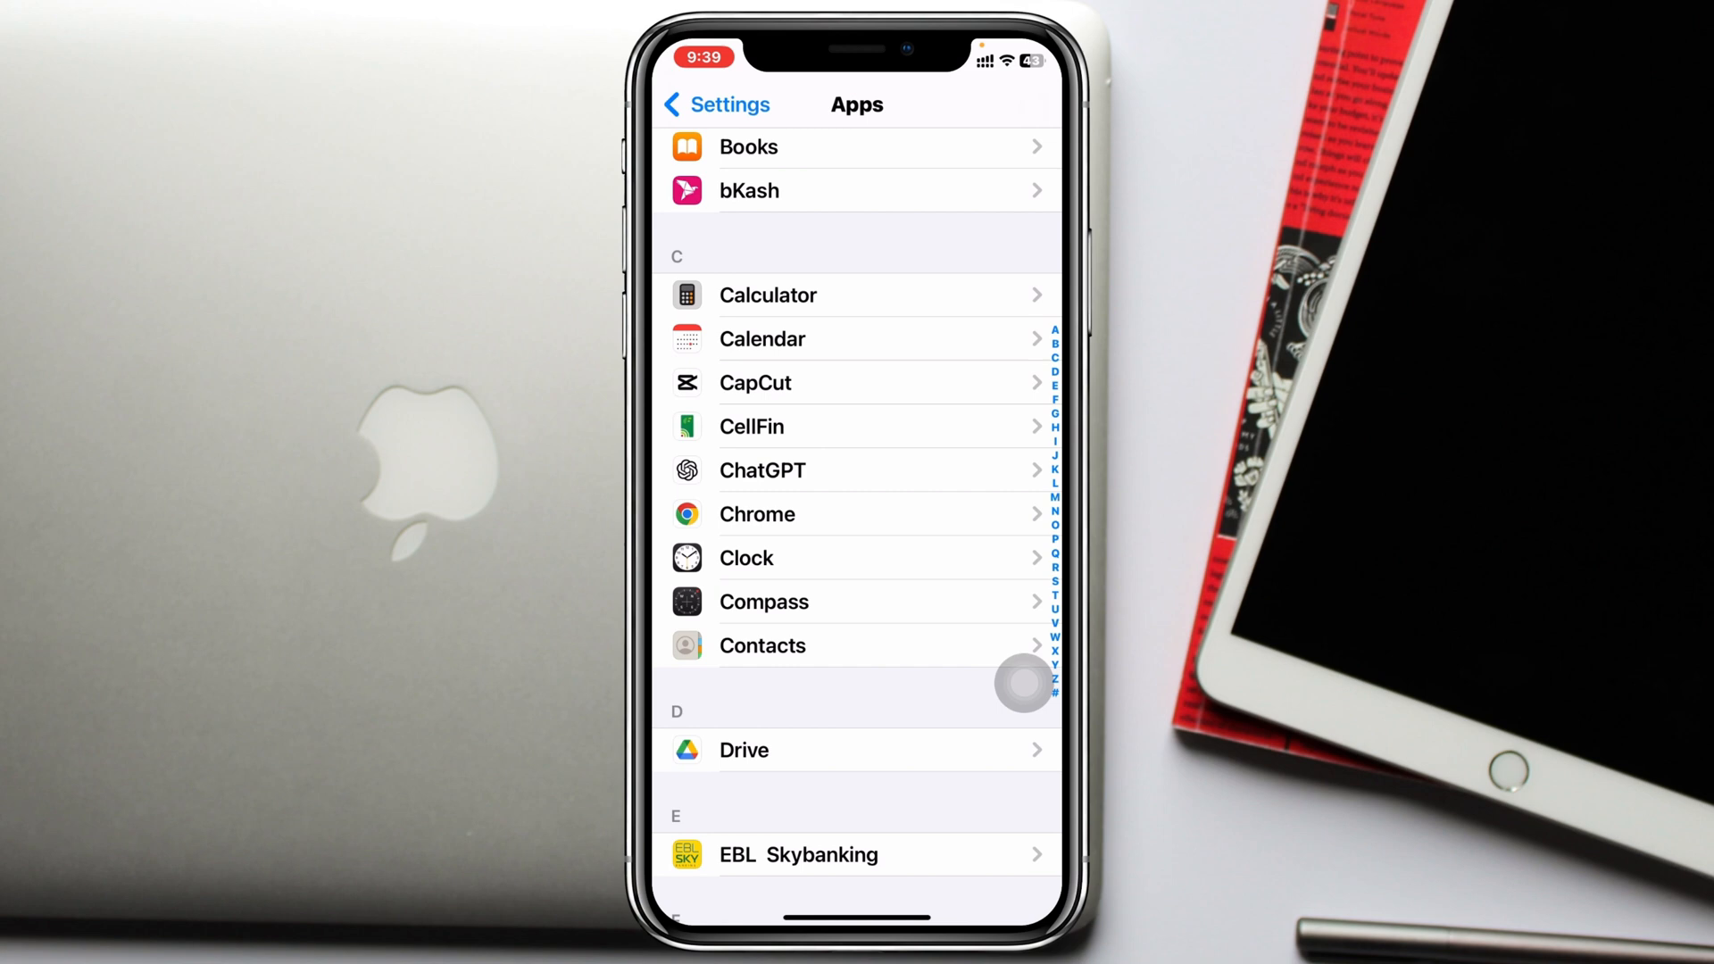
{"action": "scroll", "scroll_direction": "down", "scroll_amount": 3}
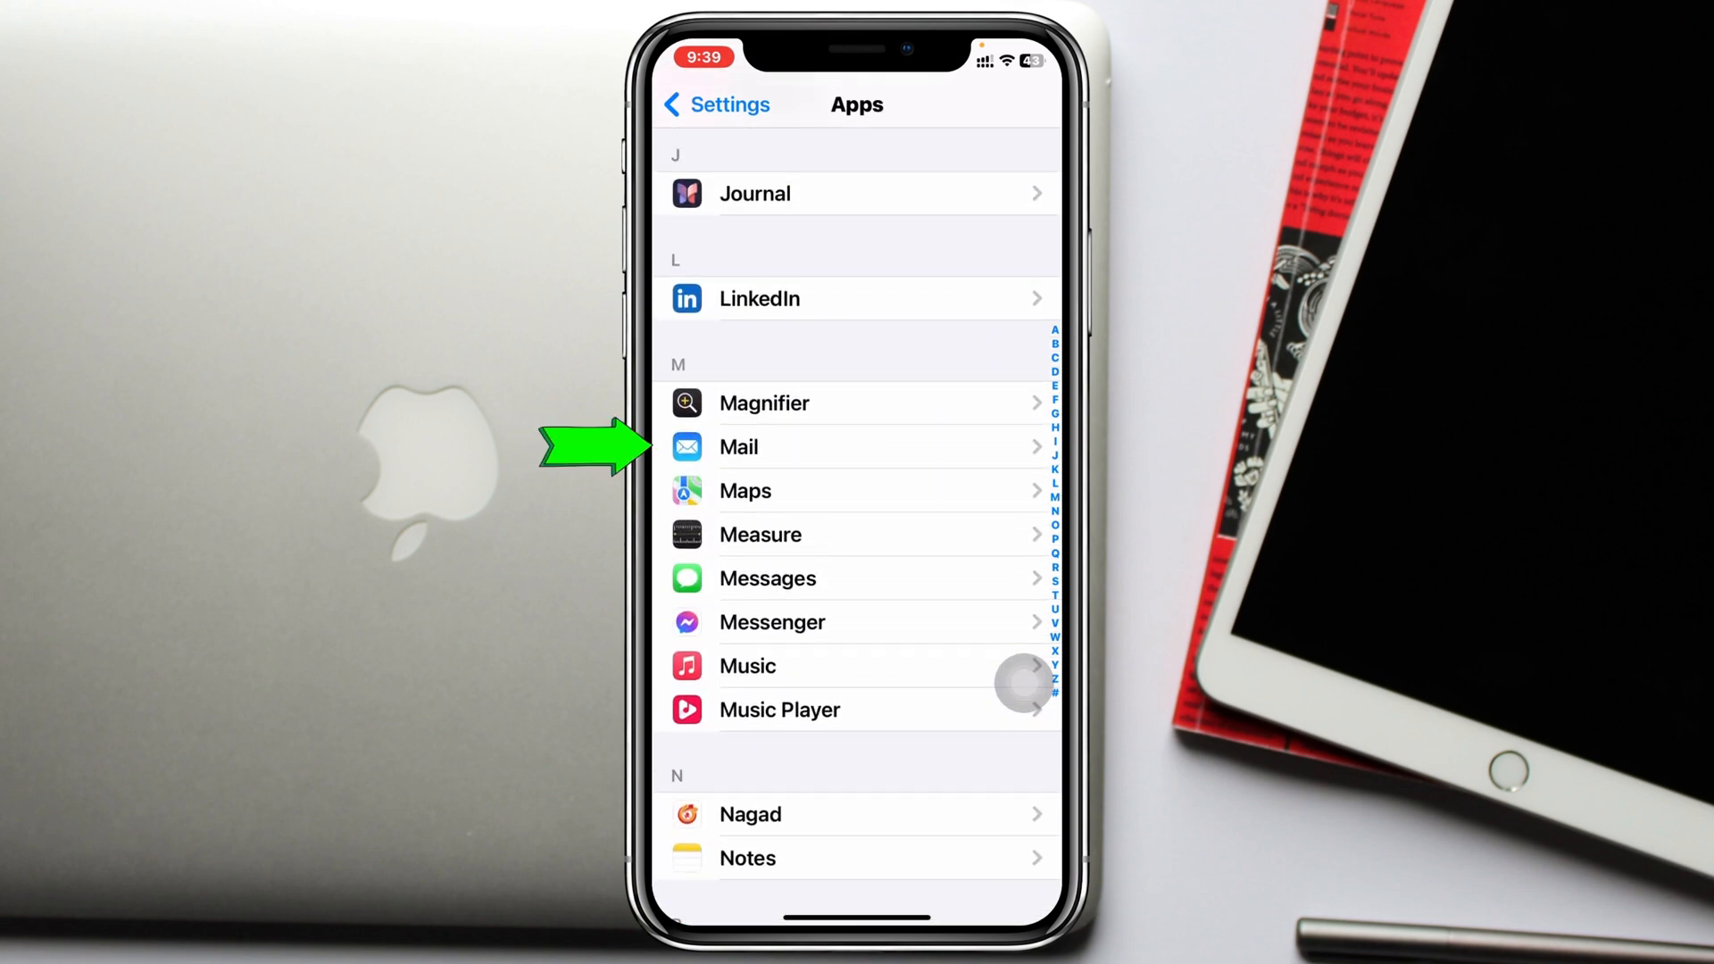
{"action": "left_click", "coordinate": [737, 447]}
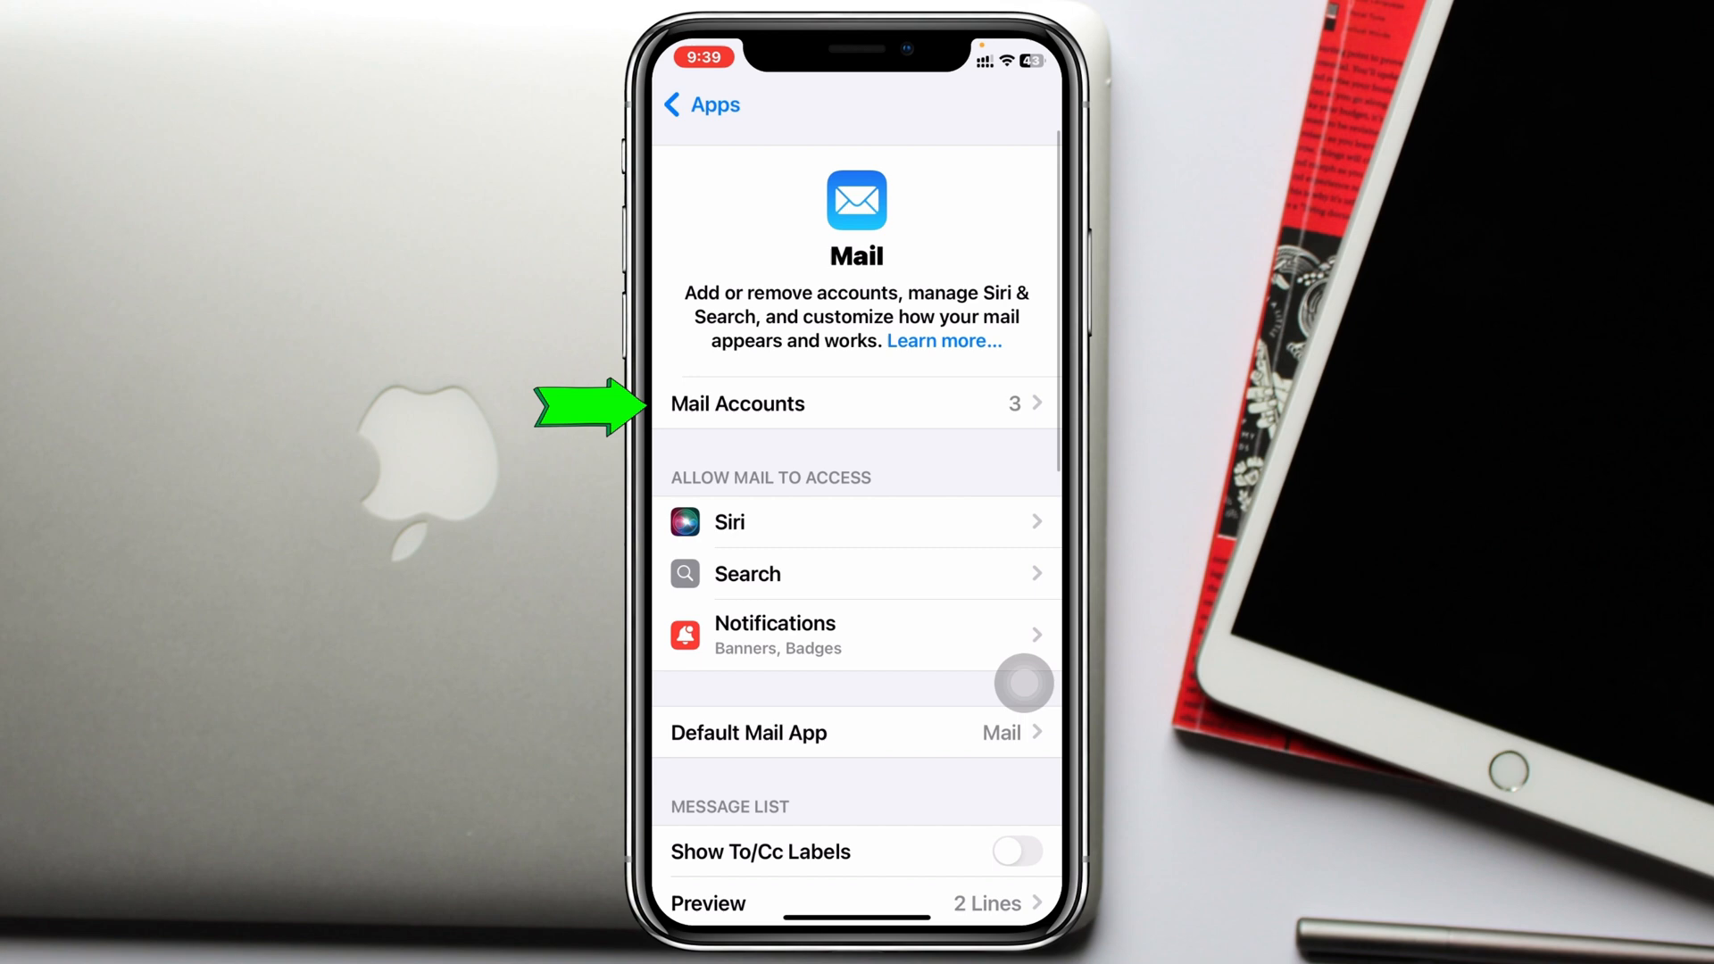
Step: Switch Mail syncing on for the Gmail account and return to the Mail Accounts list
{"action": "left_click", "coordinate": [737, 401]}
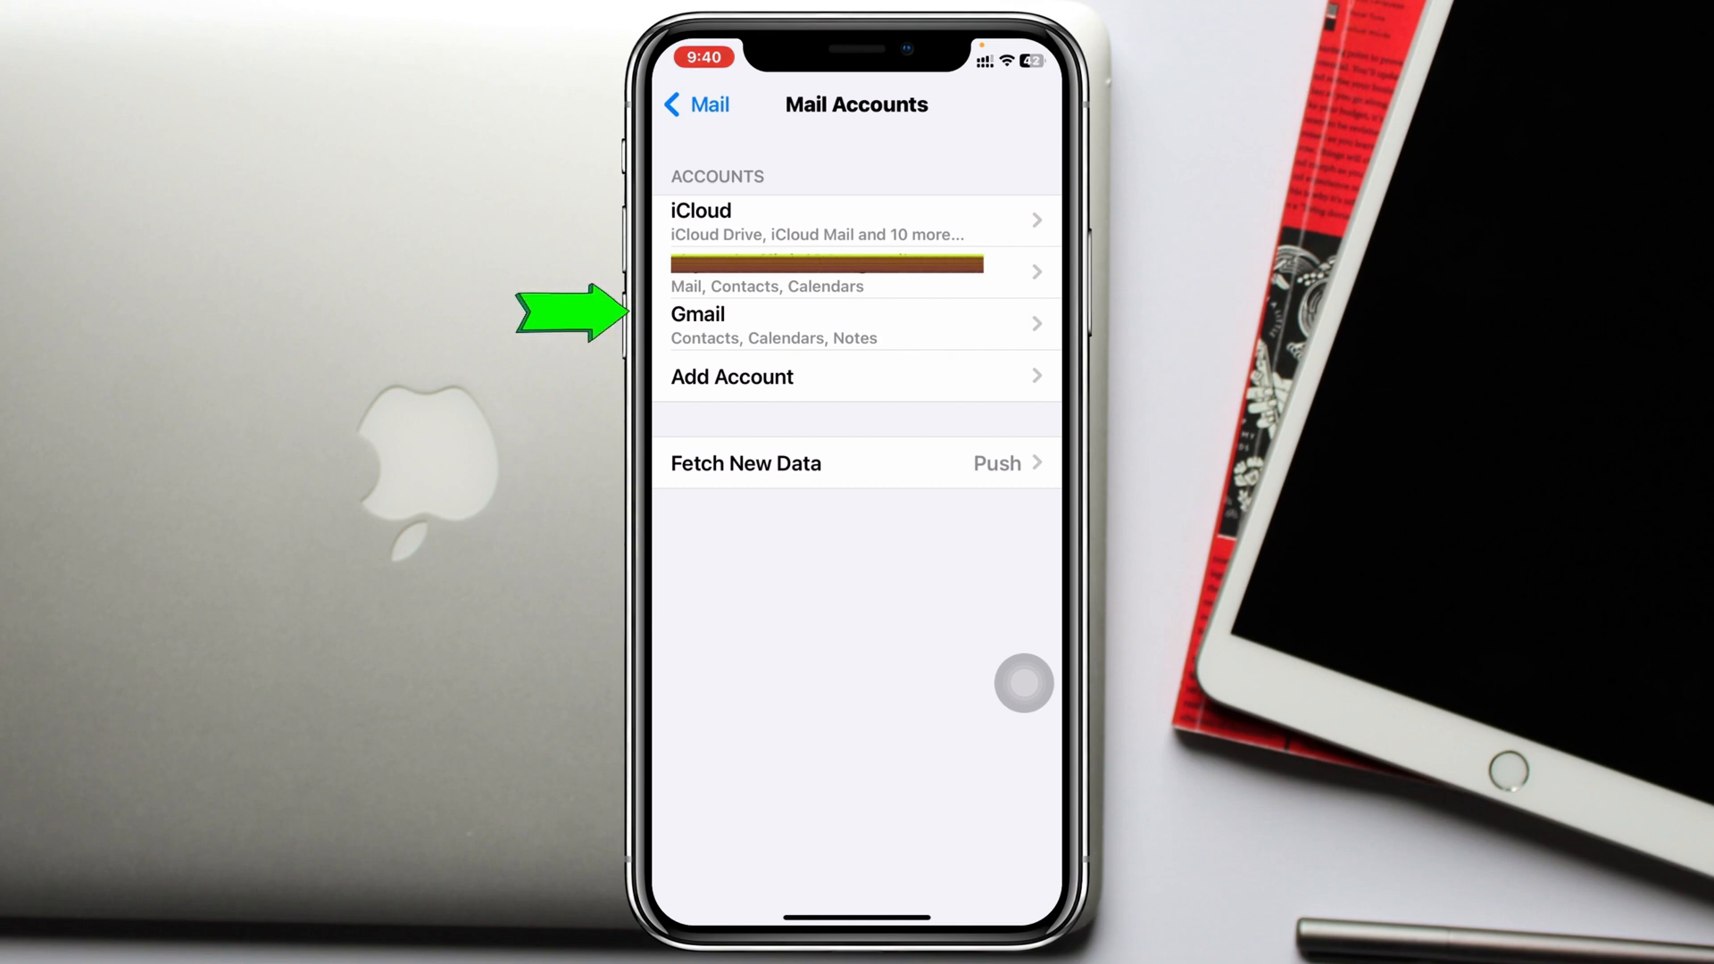
{"action": "left_click", "coordinate": [855, 325]}
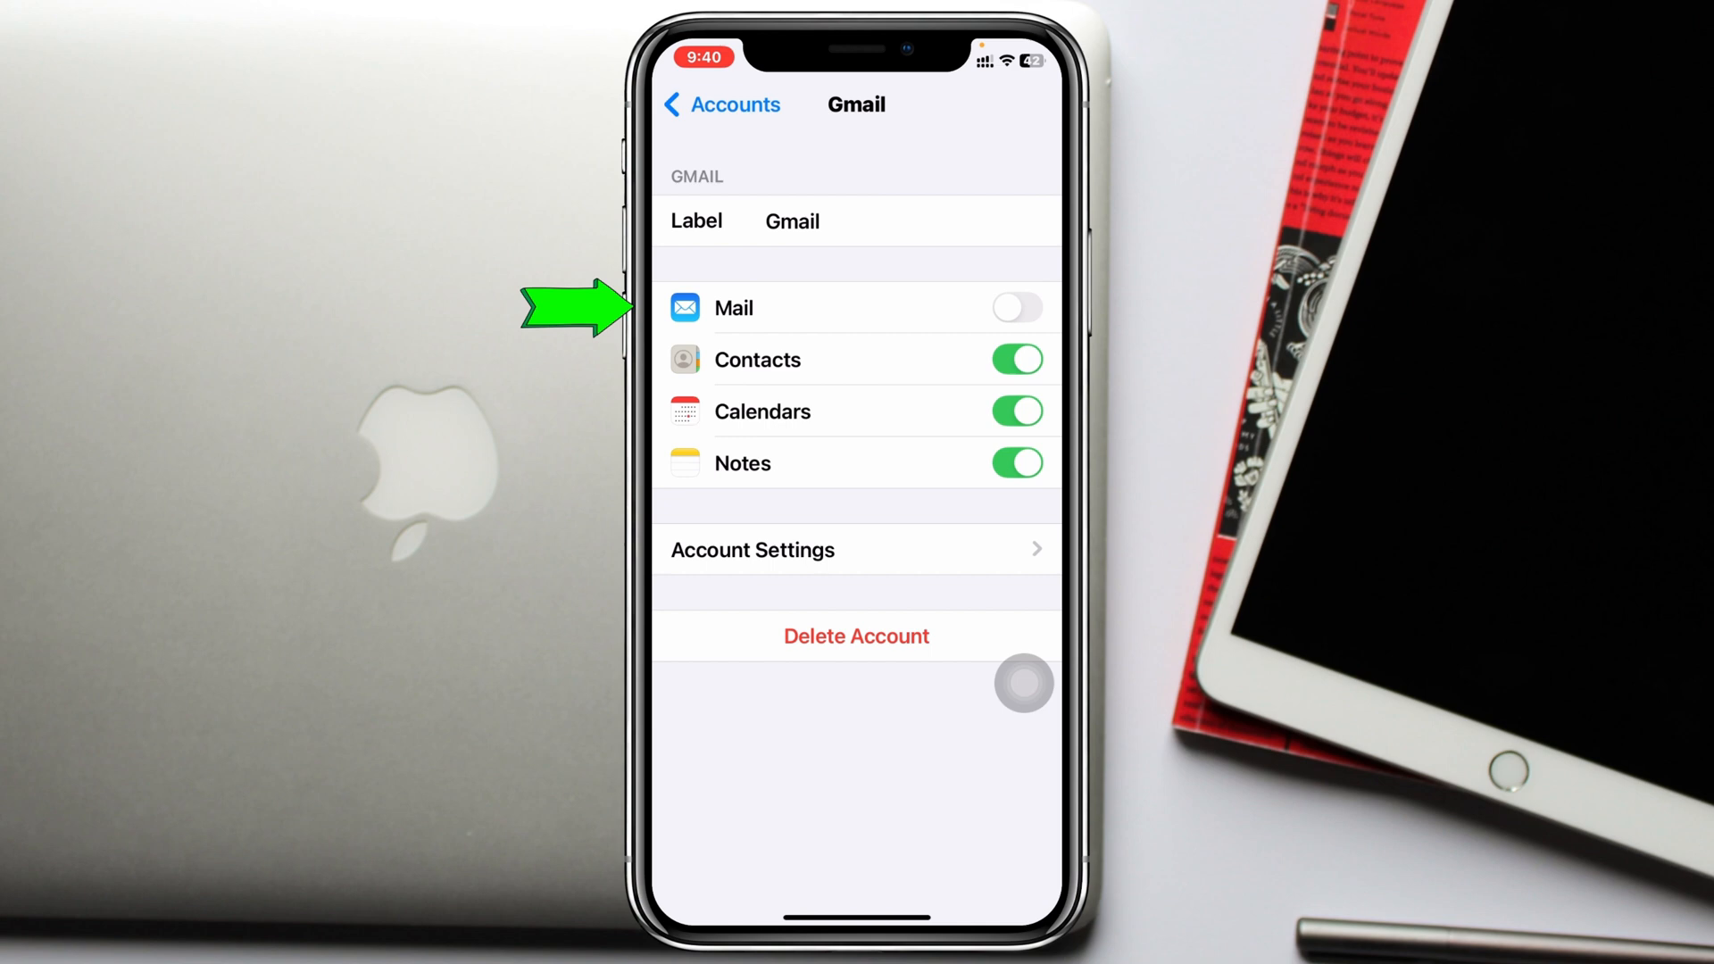
{"action": "left_click", "coordinate": [1015, 307]}
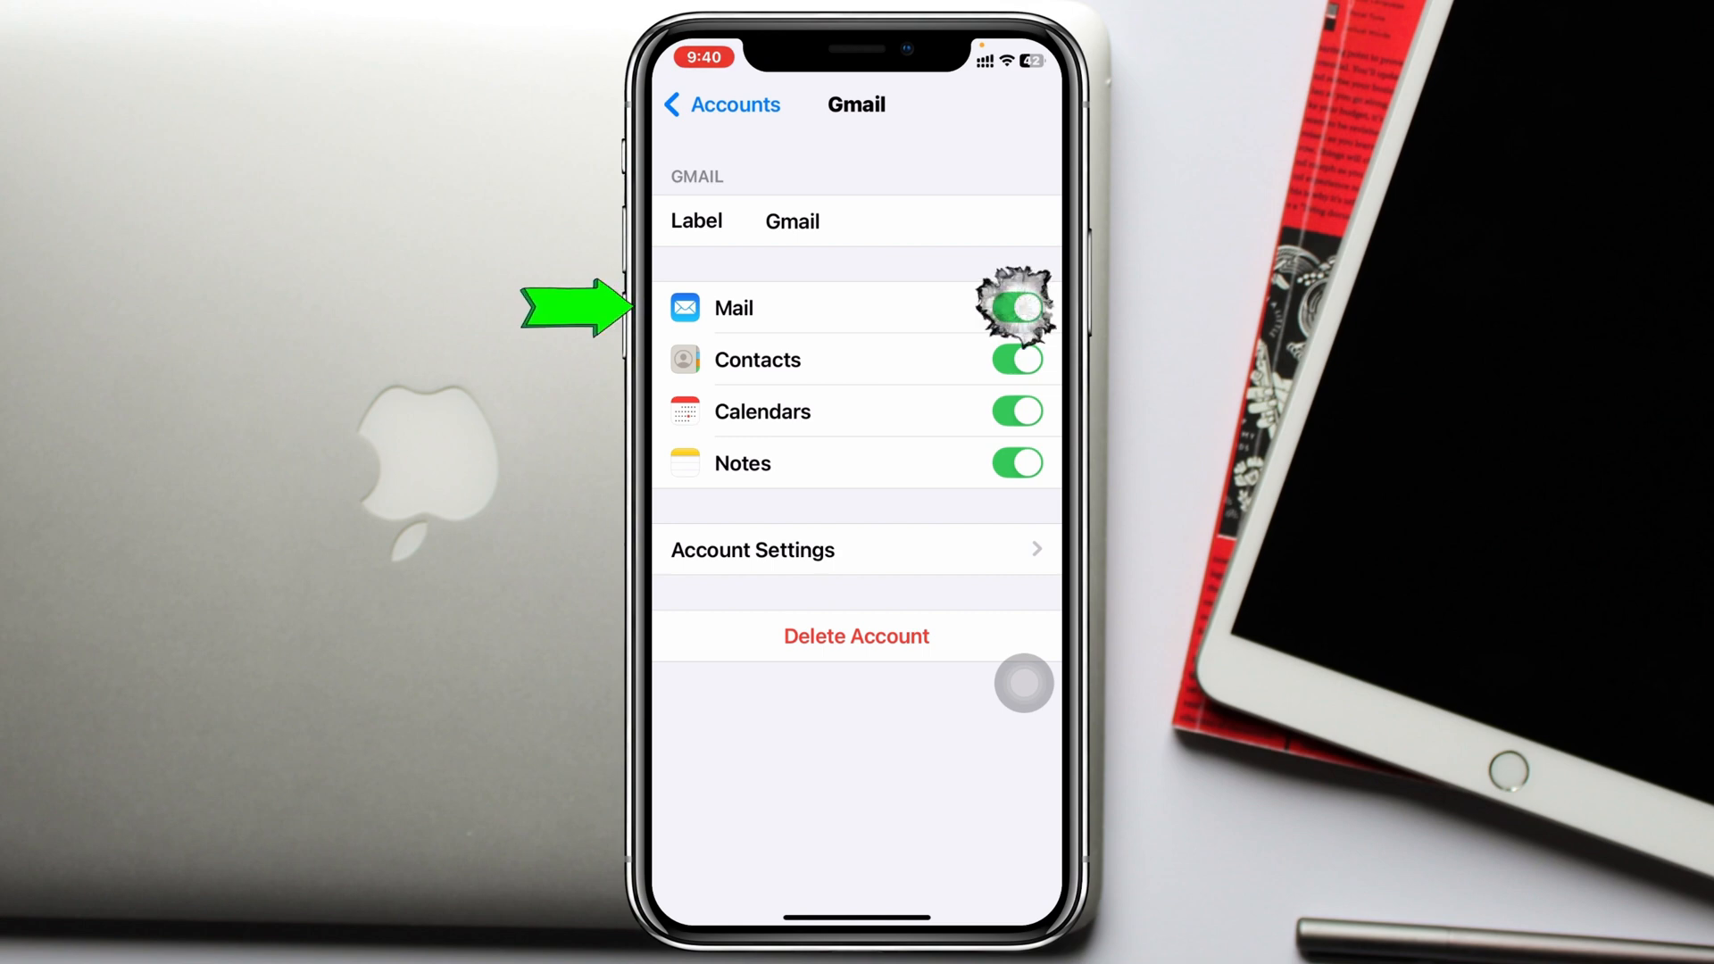
{"action": "left_click", "coordinate": [1016, 307]}
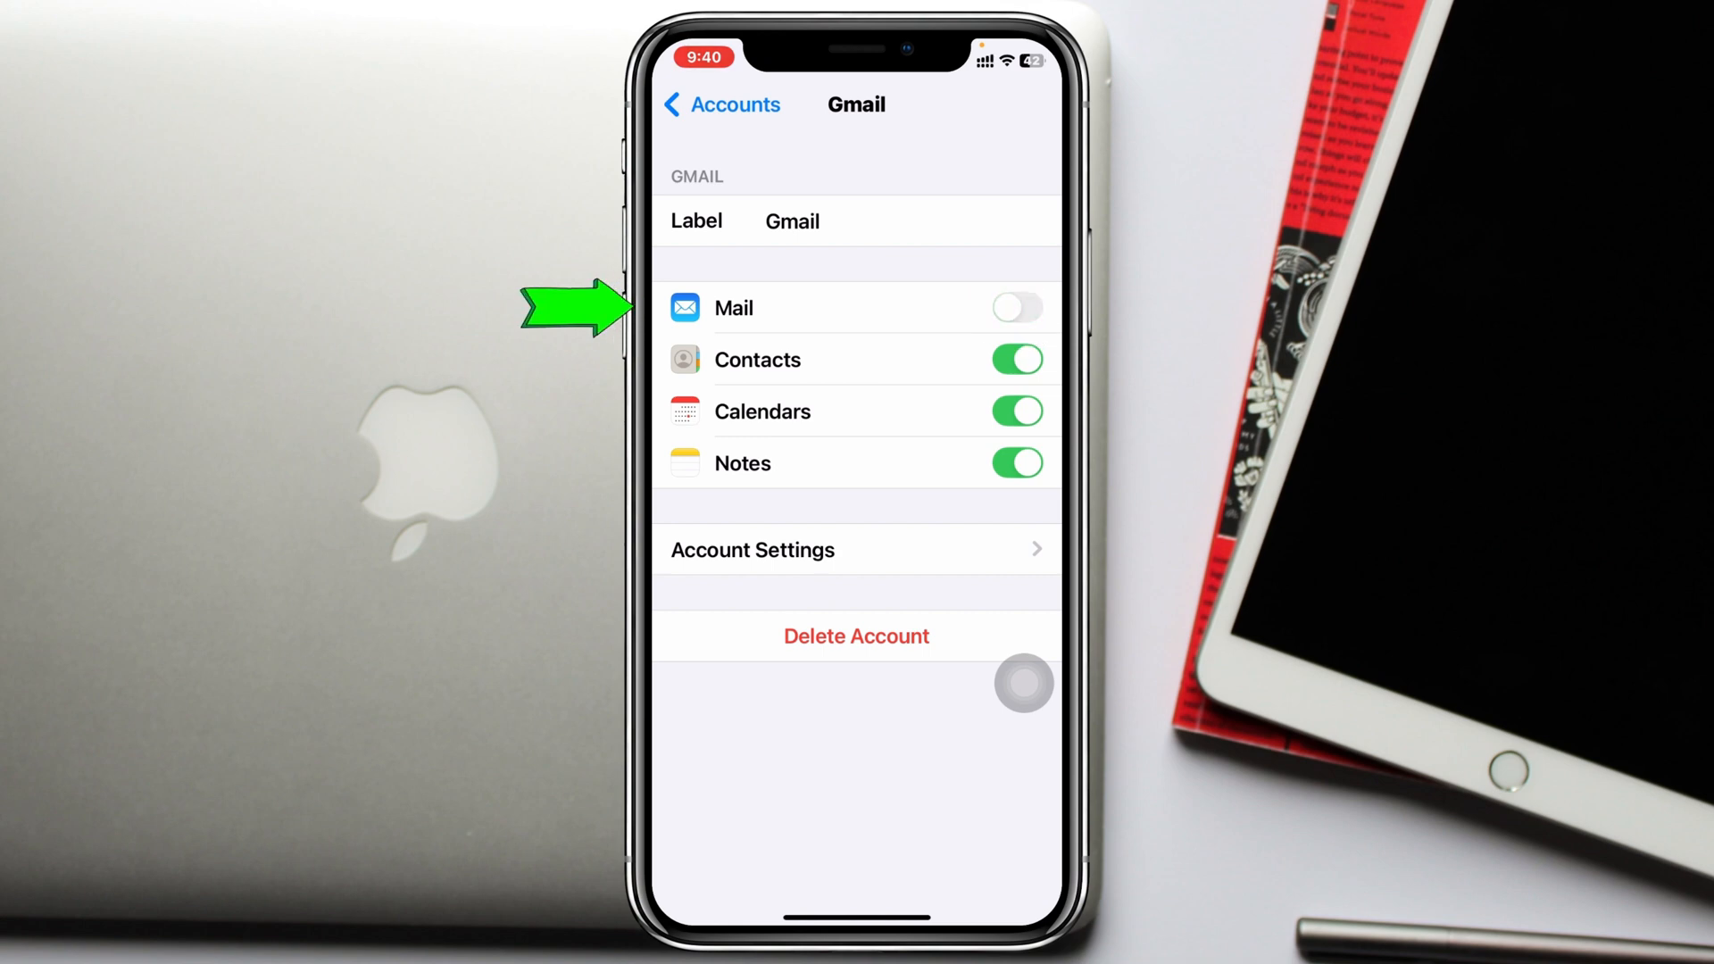
{"action": "left_click", "coordinate": [1015, 307]}
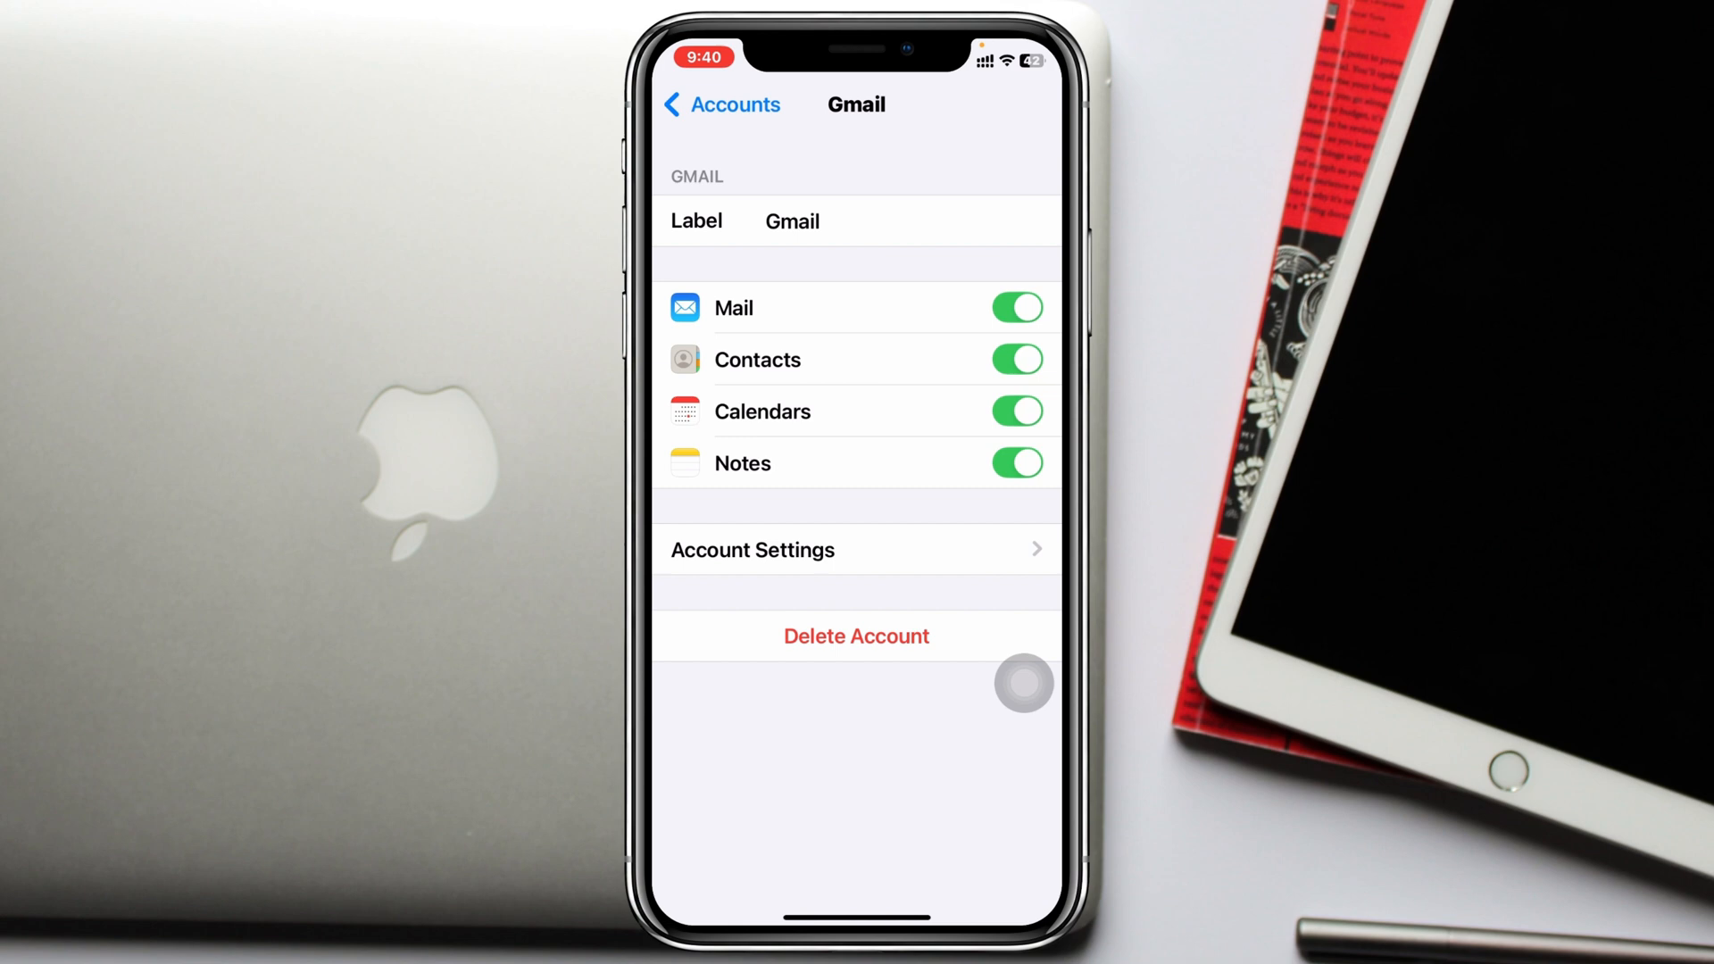
{"action": "left_click", "coordinate": [720, 104]}
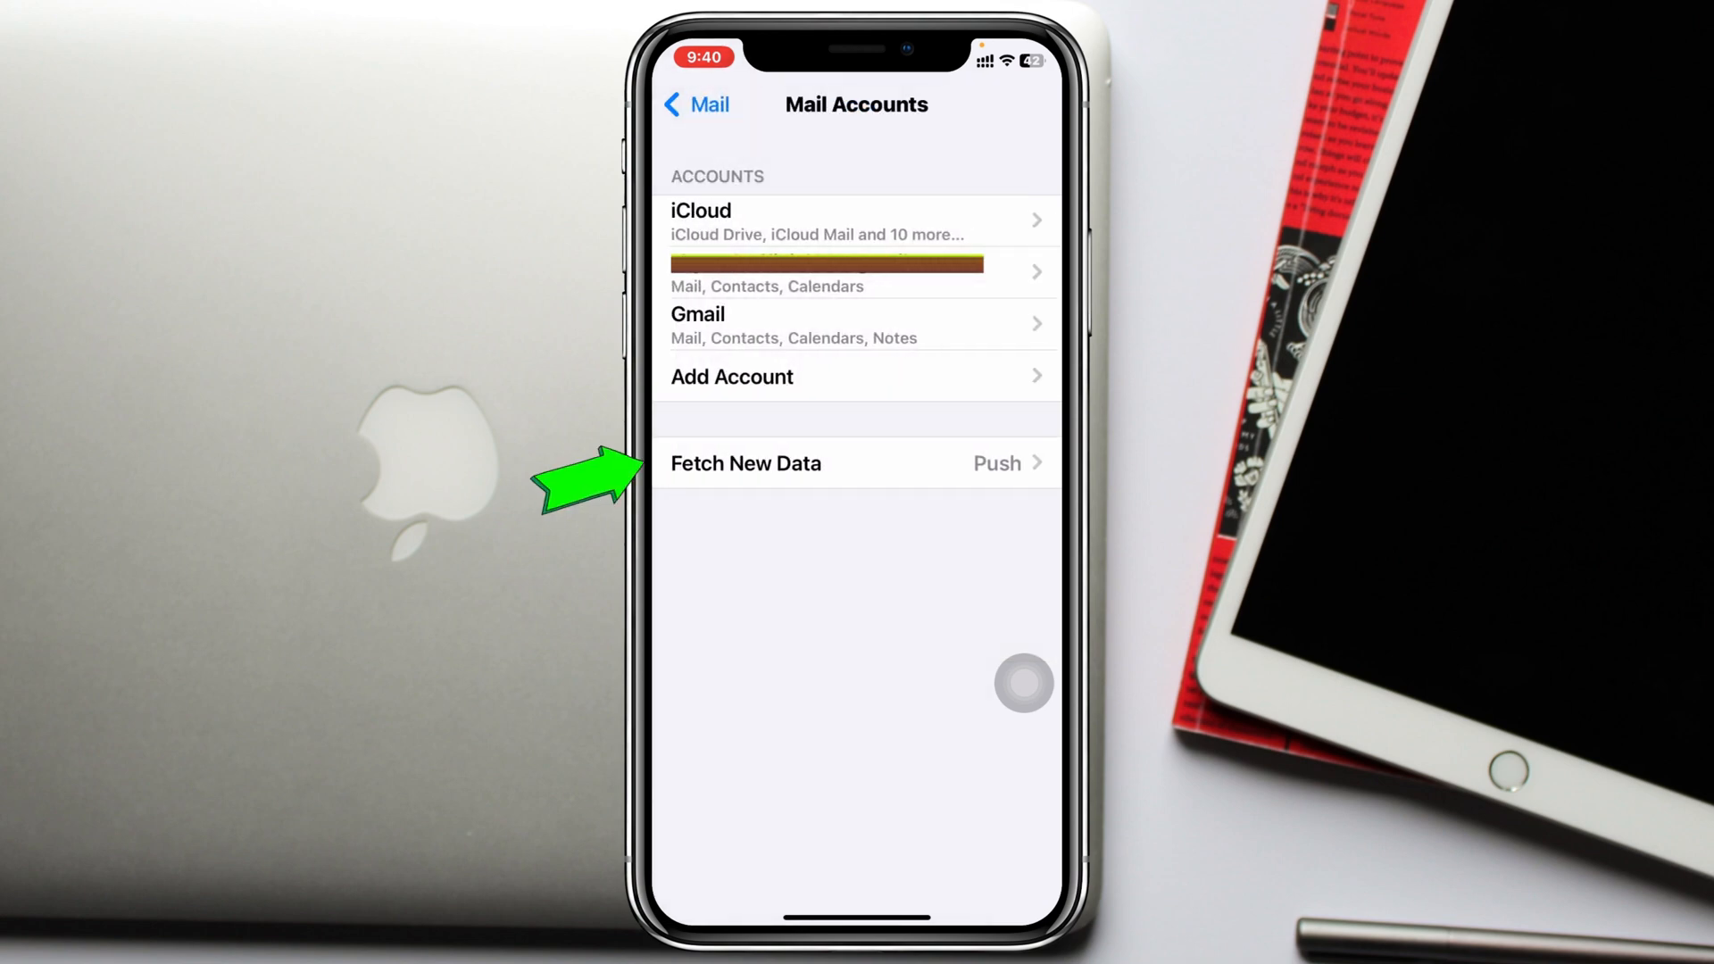
Step: Confirm Push is on with Automatically fetch in Fetch New Data
{"action": "left_click", "coordinate": [747, 463]}
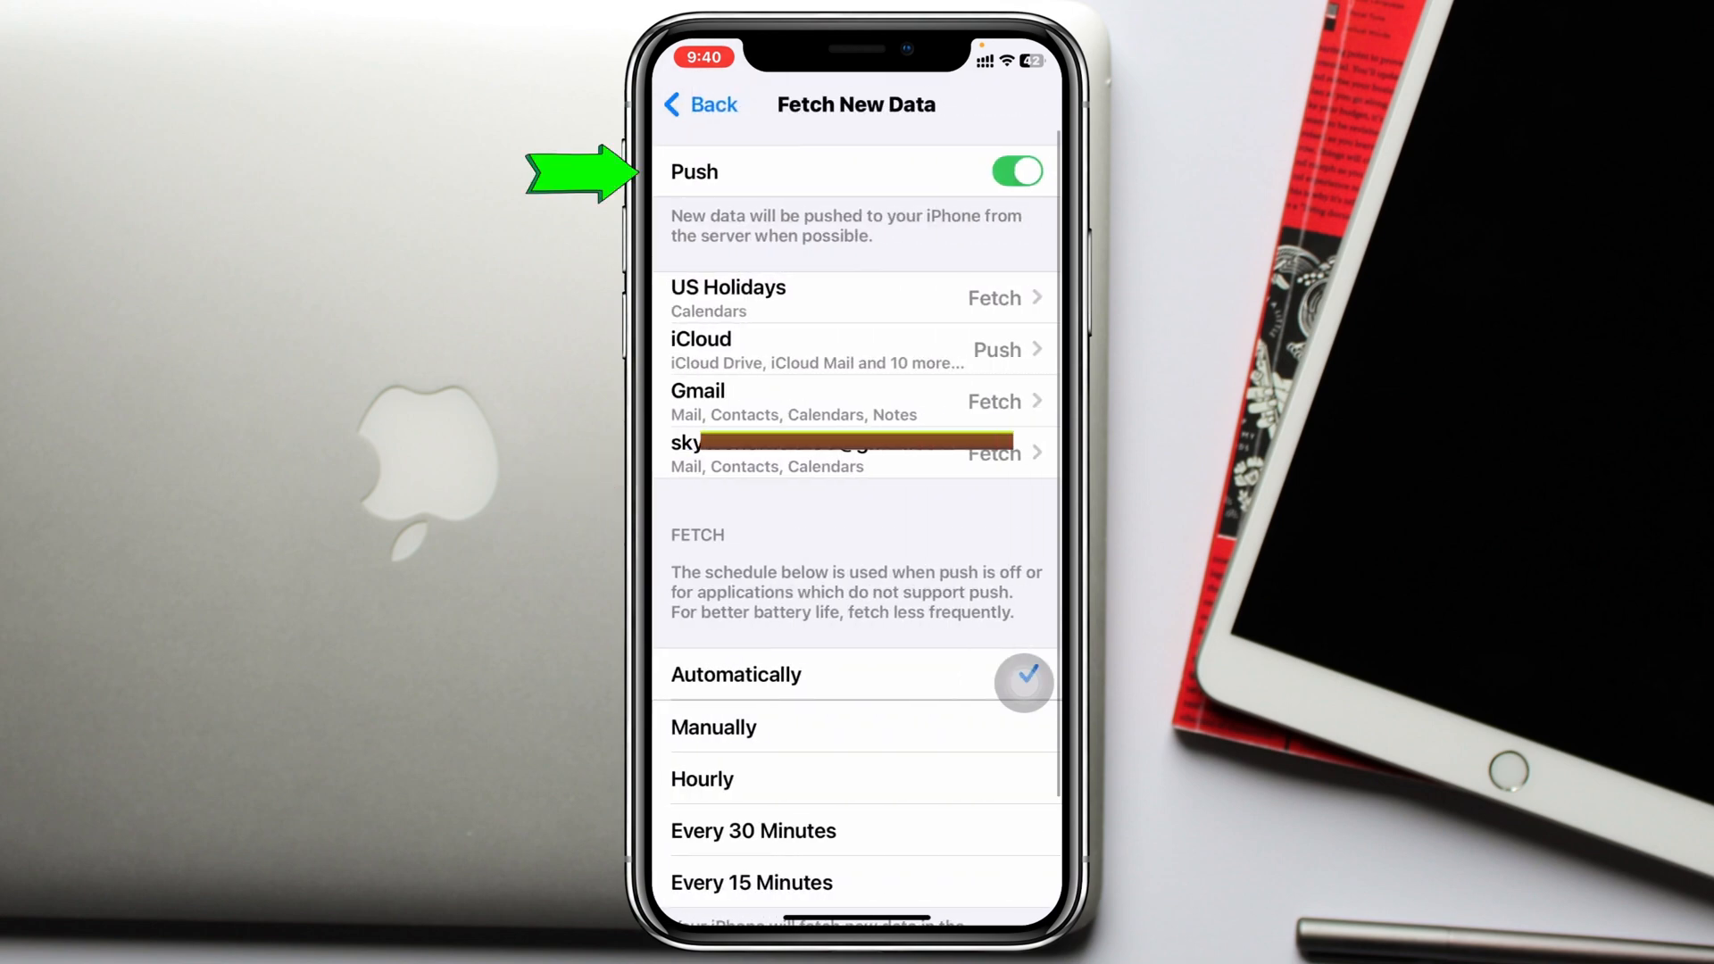
{"action": "left_click", "coordinate": [699, 103]}
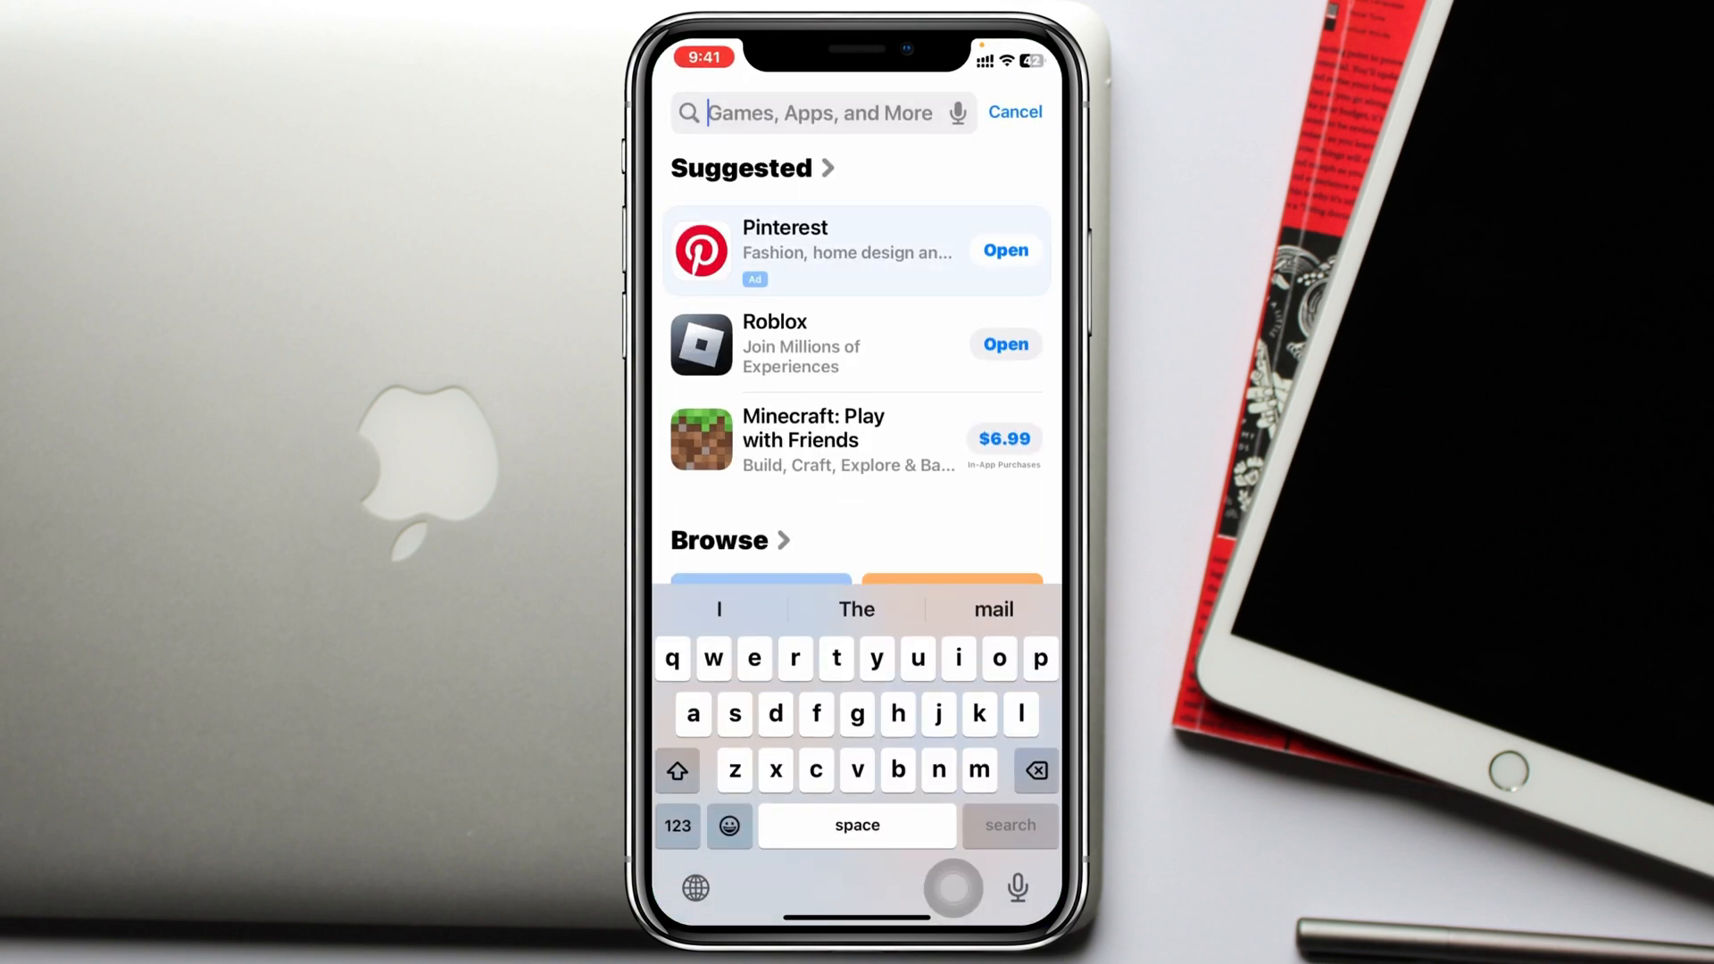
Step: Search the App Store for 'mail' to check the Mail app
{"action": "type", "text": "mail"}
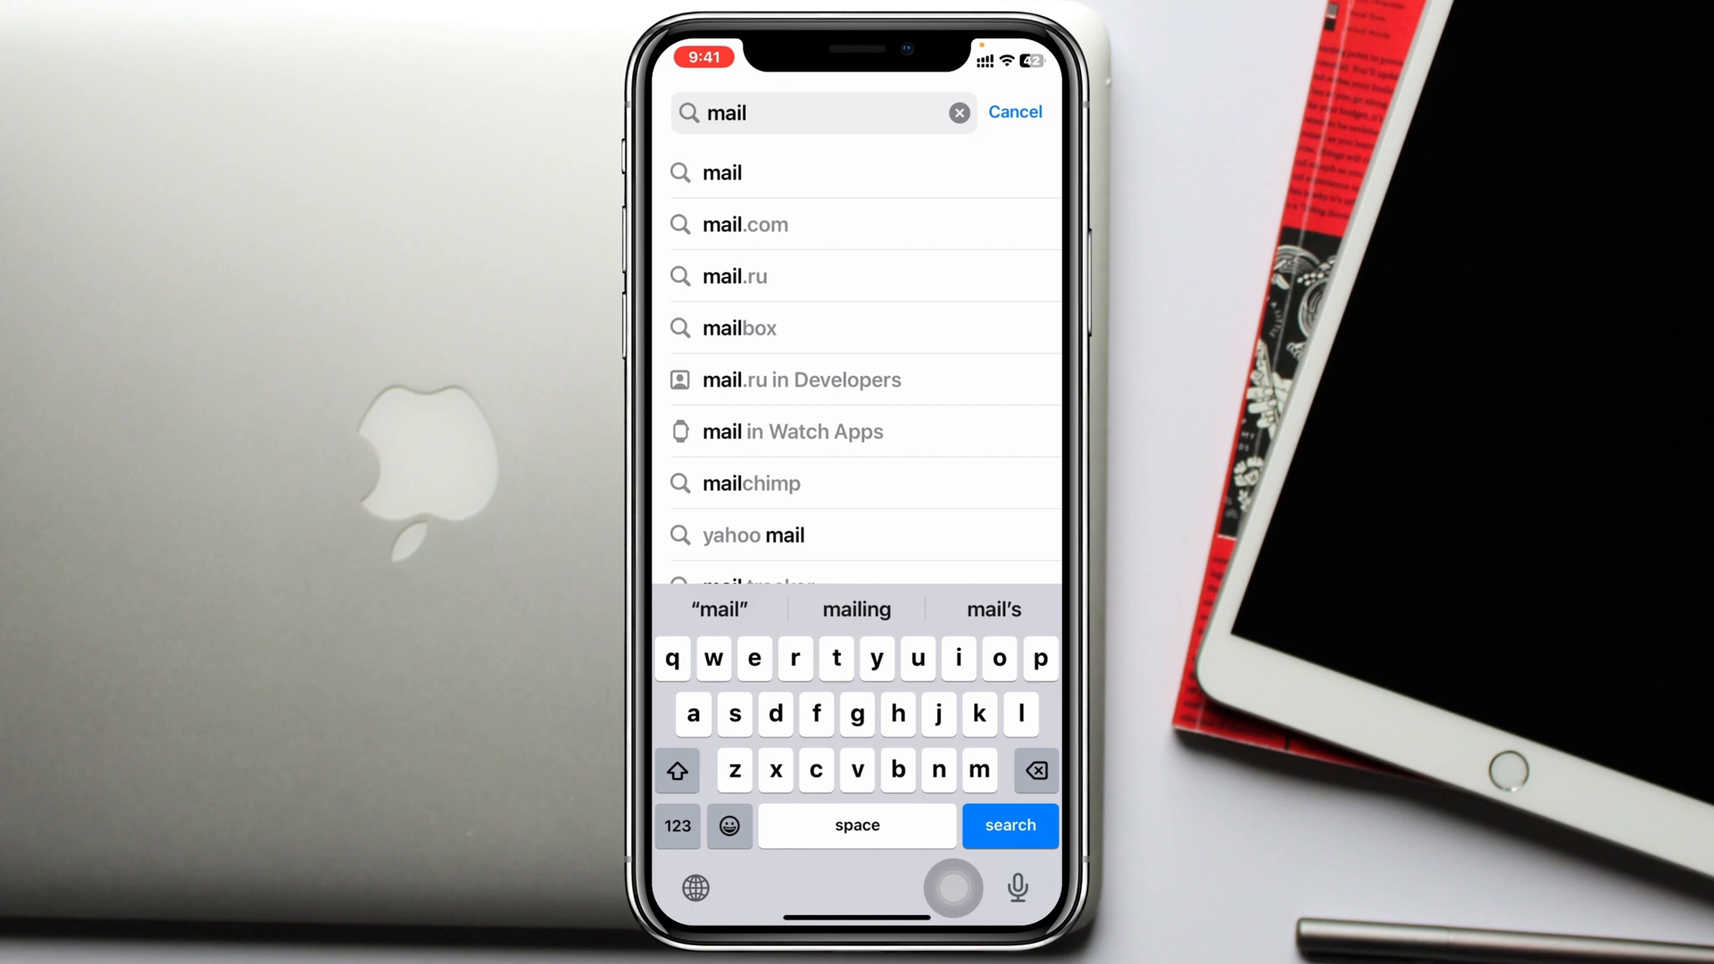
{"action": "left_click", "coordinate": [1007, 825]}
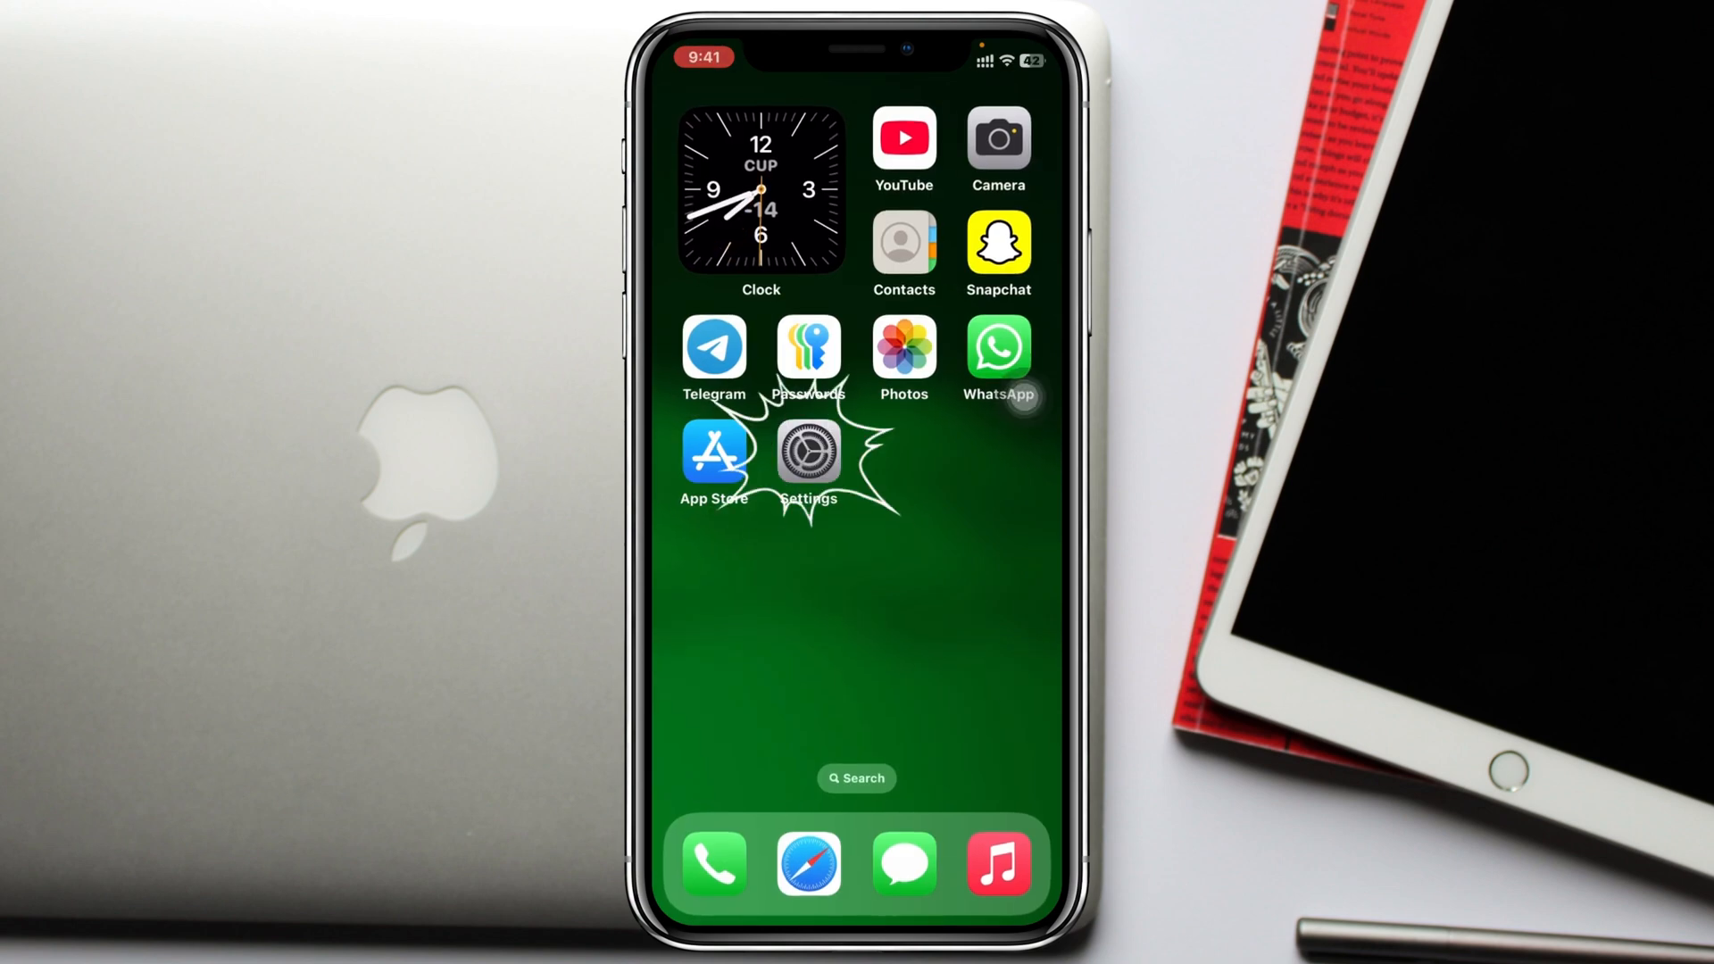
Step: Filter the iPhone Storage app list under General by 'Mail'
{"action": "left_click", "coordinate": [807, 452]}
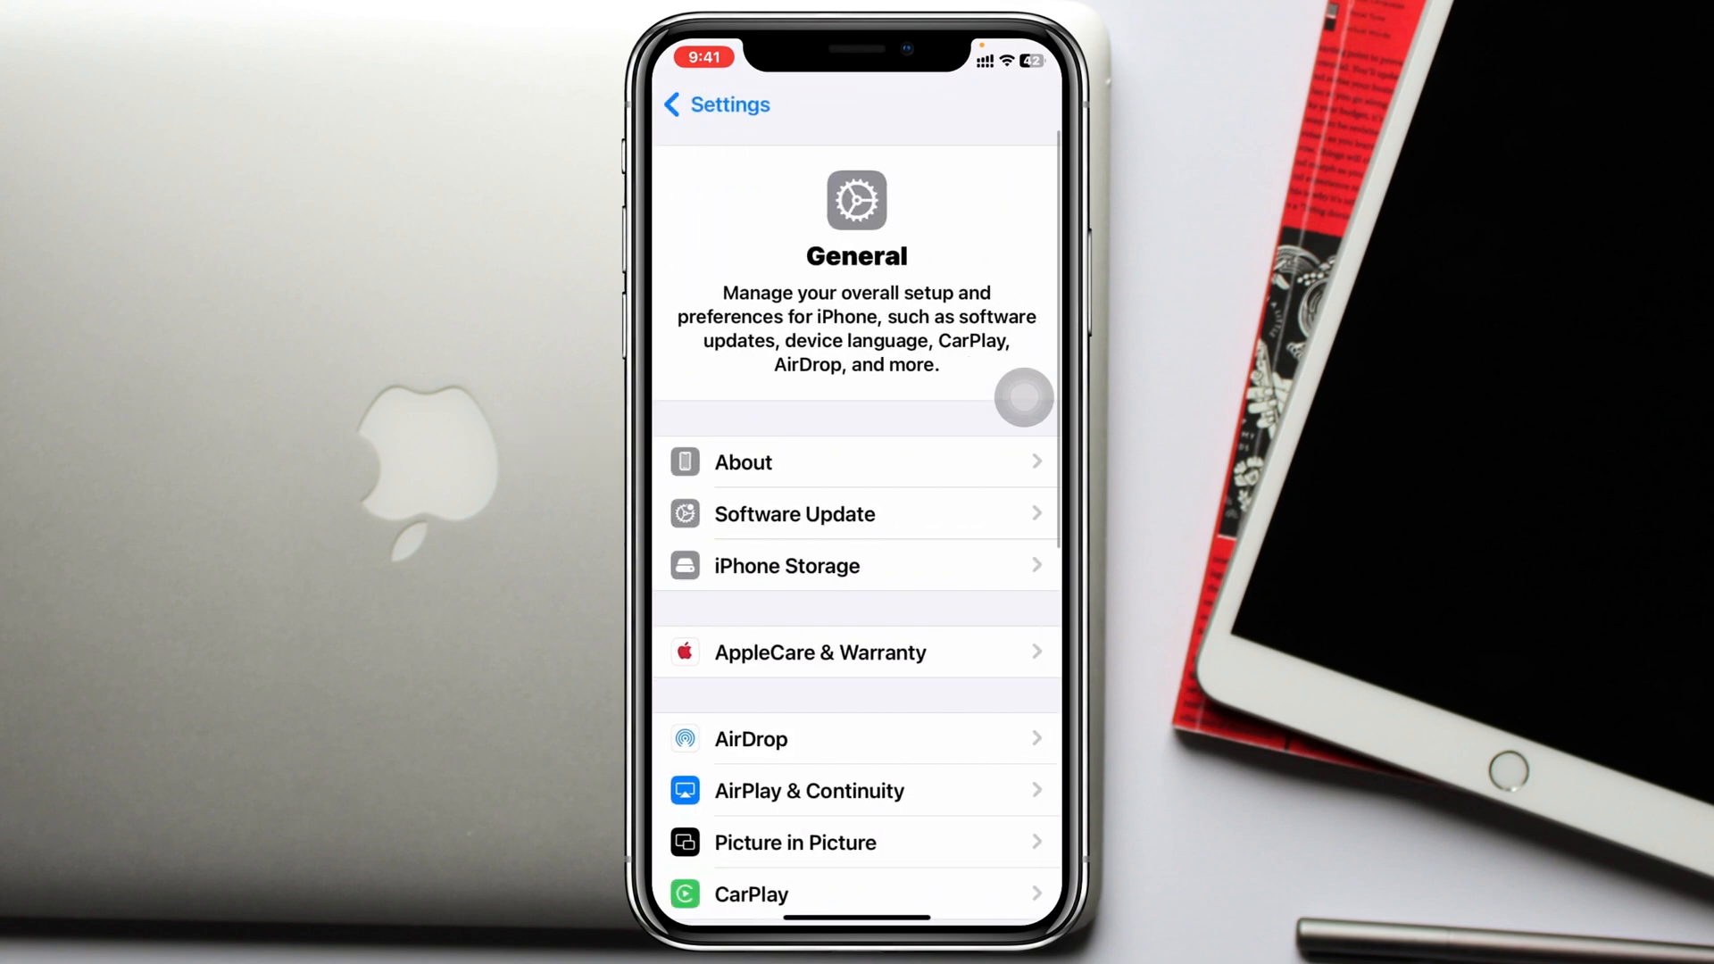
{"action": "left_click", "coordinate": [786, 565]}
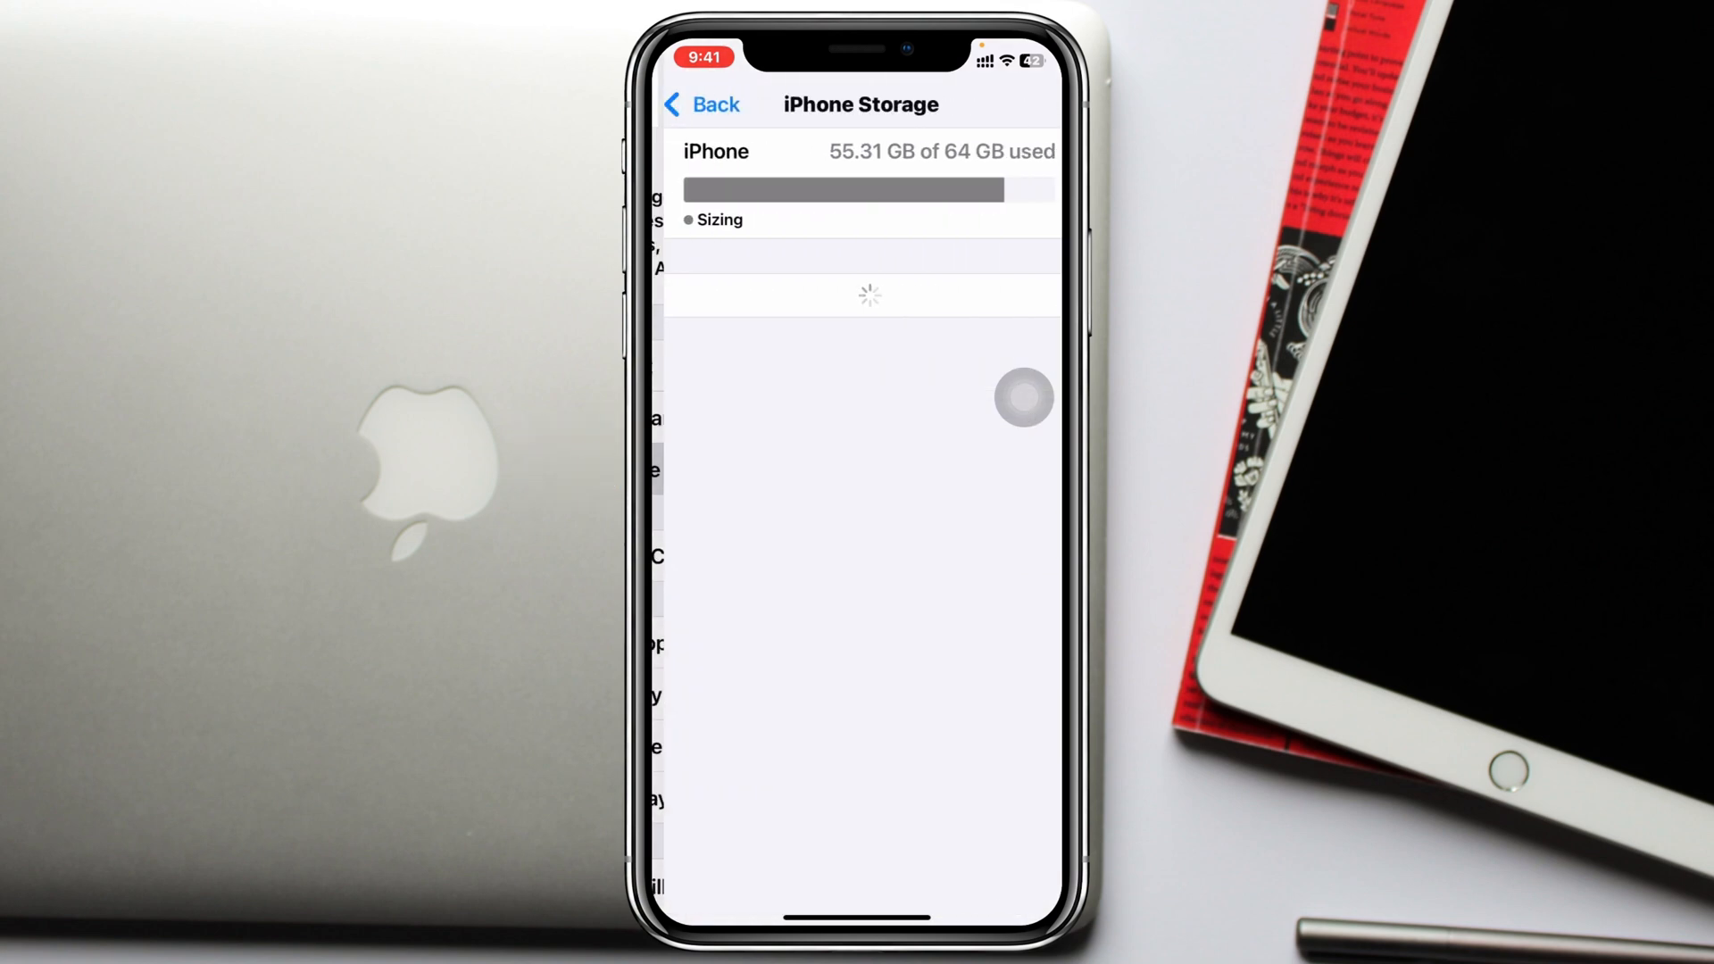
{"action": "type", "text": "M"}
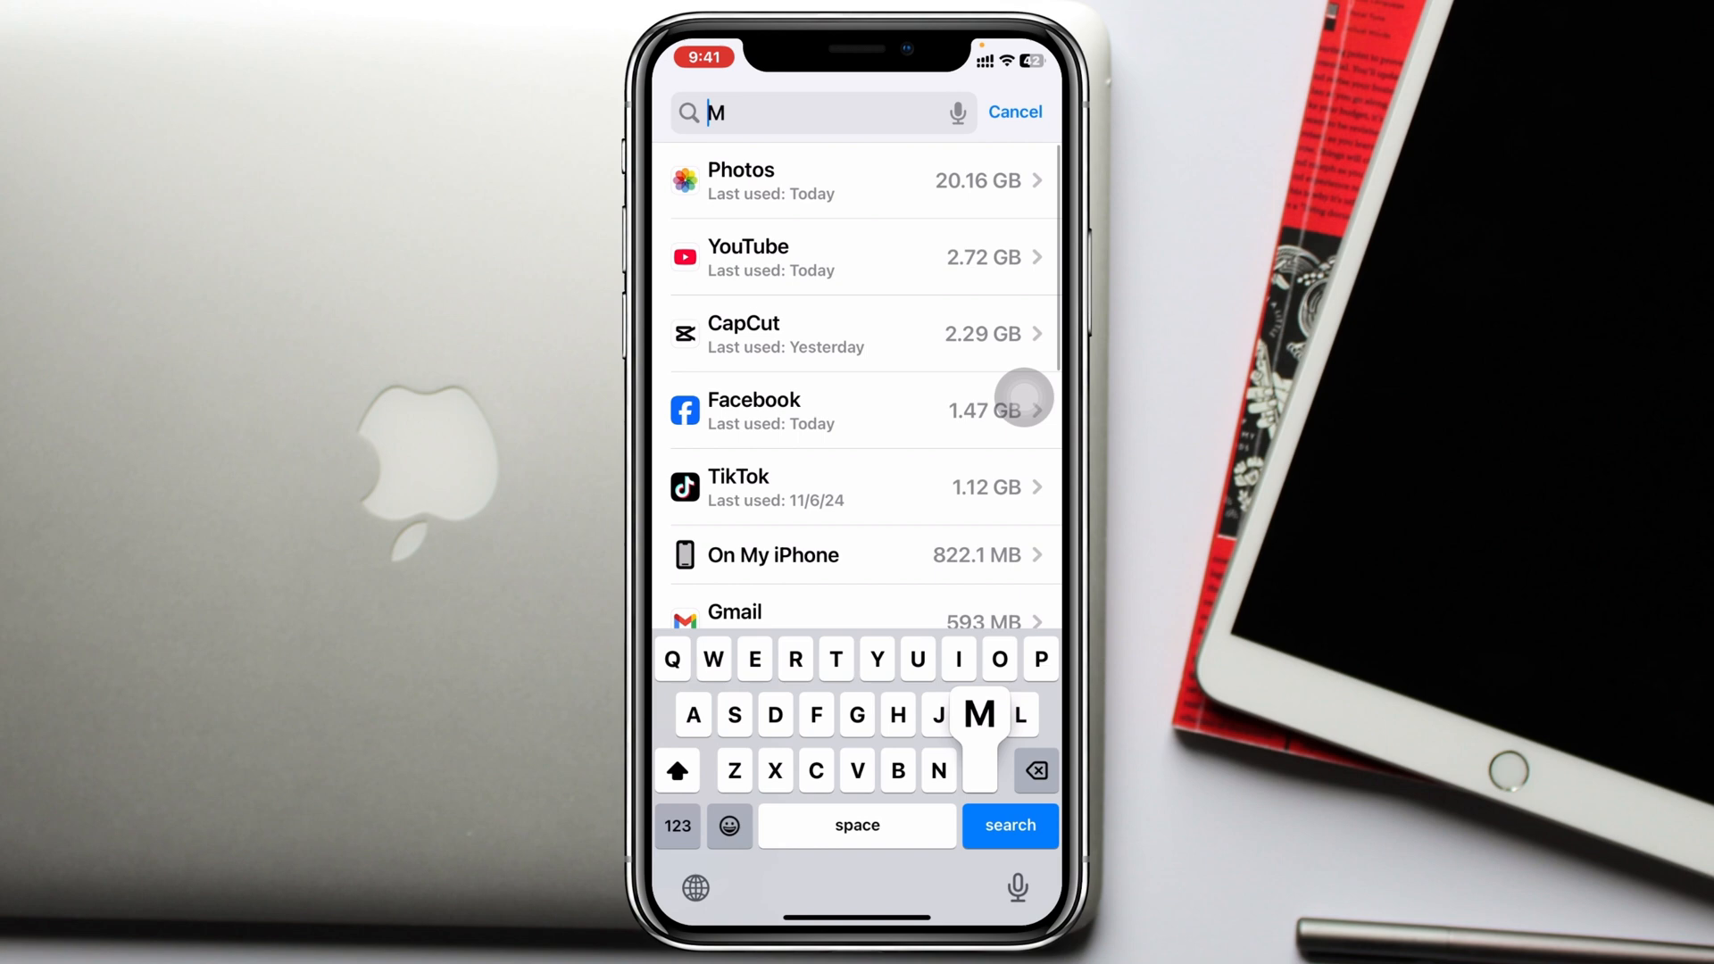
{"action": "type", "text": "ail"}
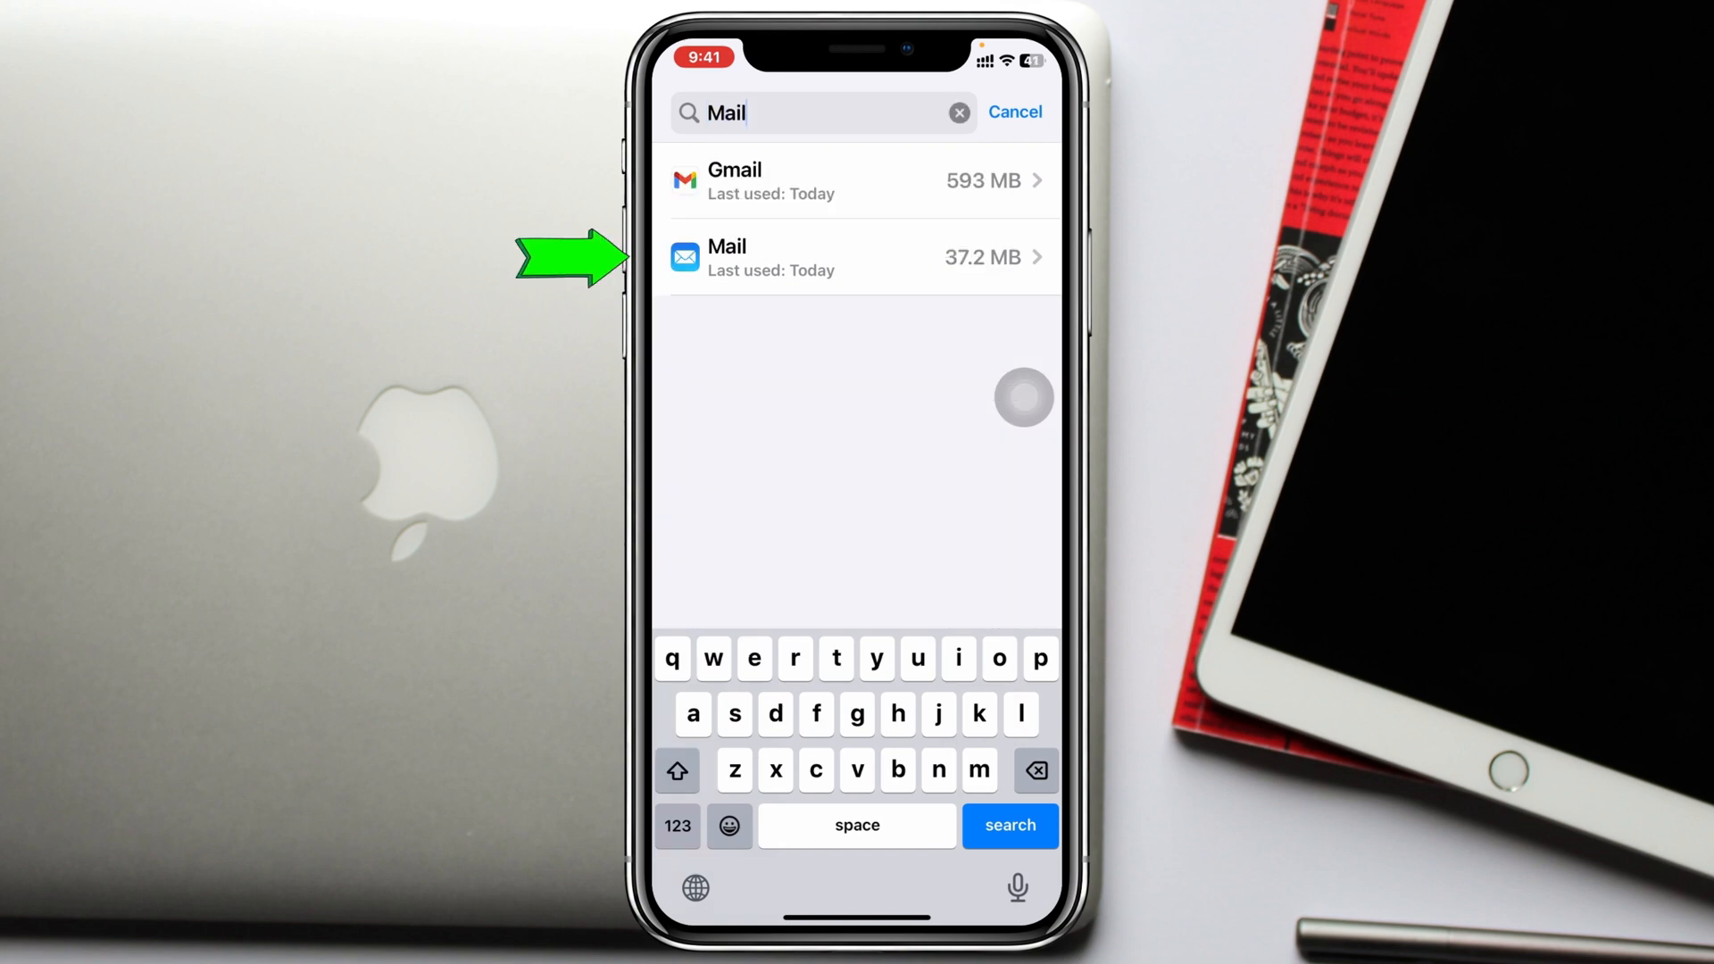
Step: Offload the Mail app keeping its documents and data, then reinstall it
{"action": "left_click", "coordinate": [857, 257]}
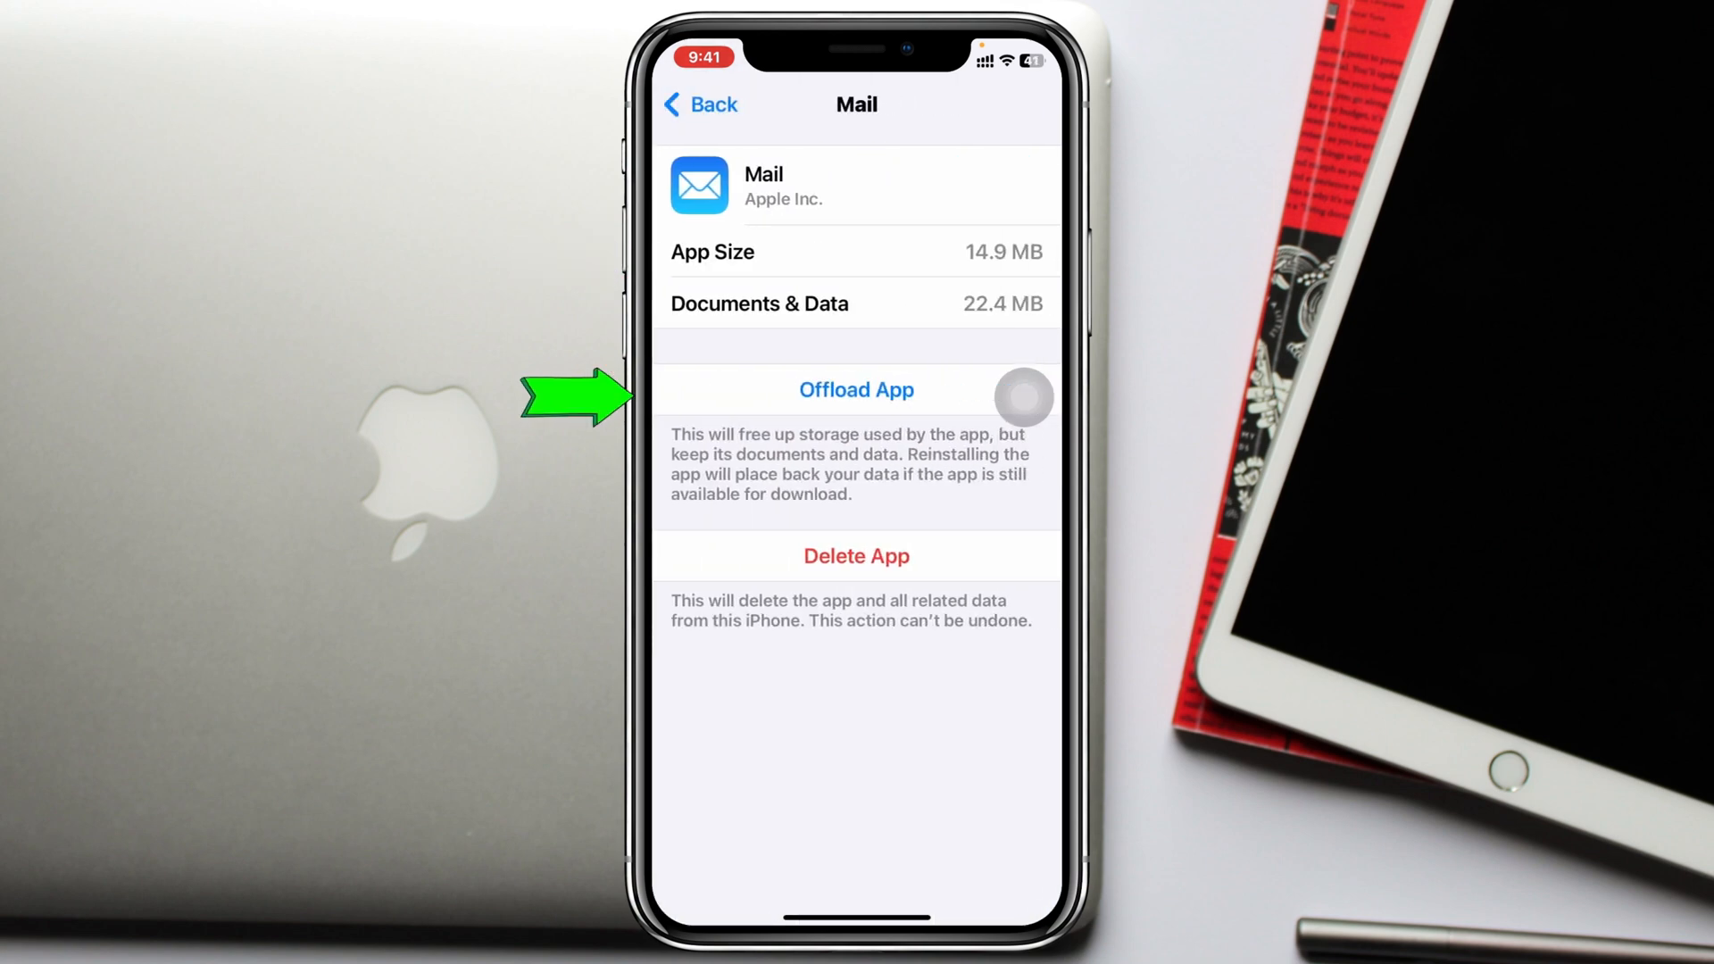
{"action": "left_click", "coordinate": [855, 391]}
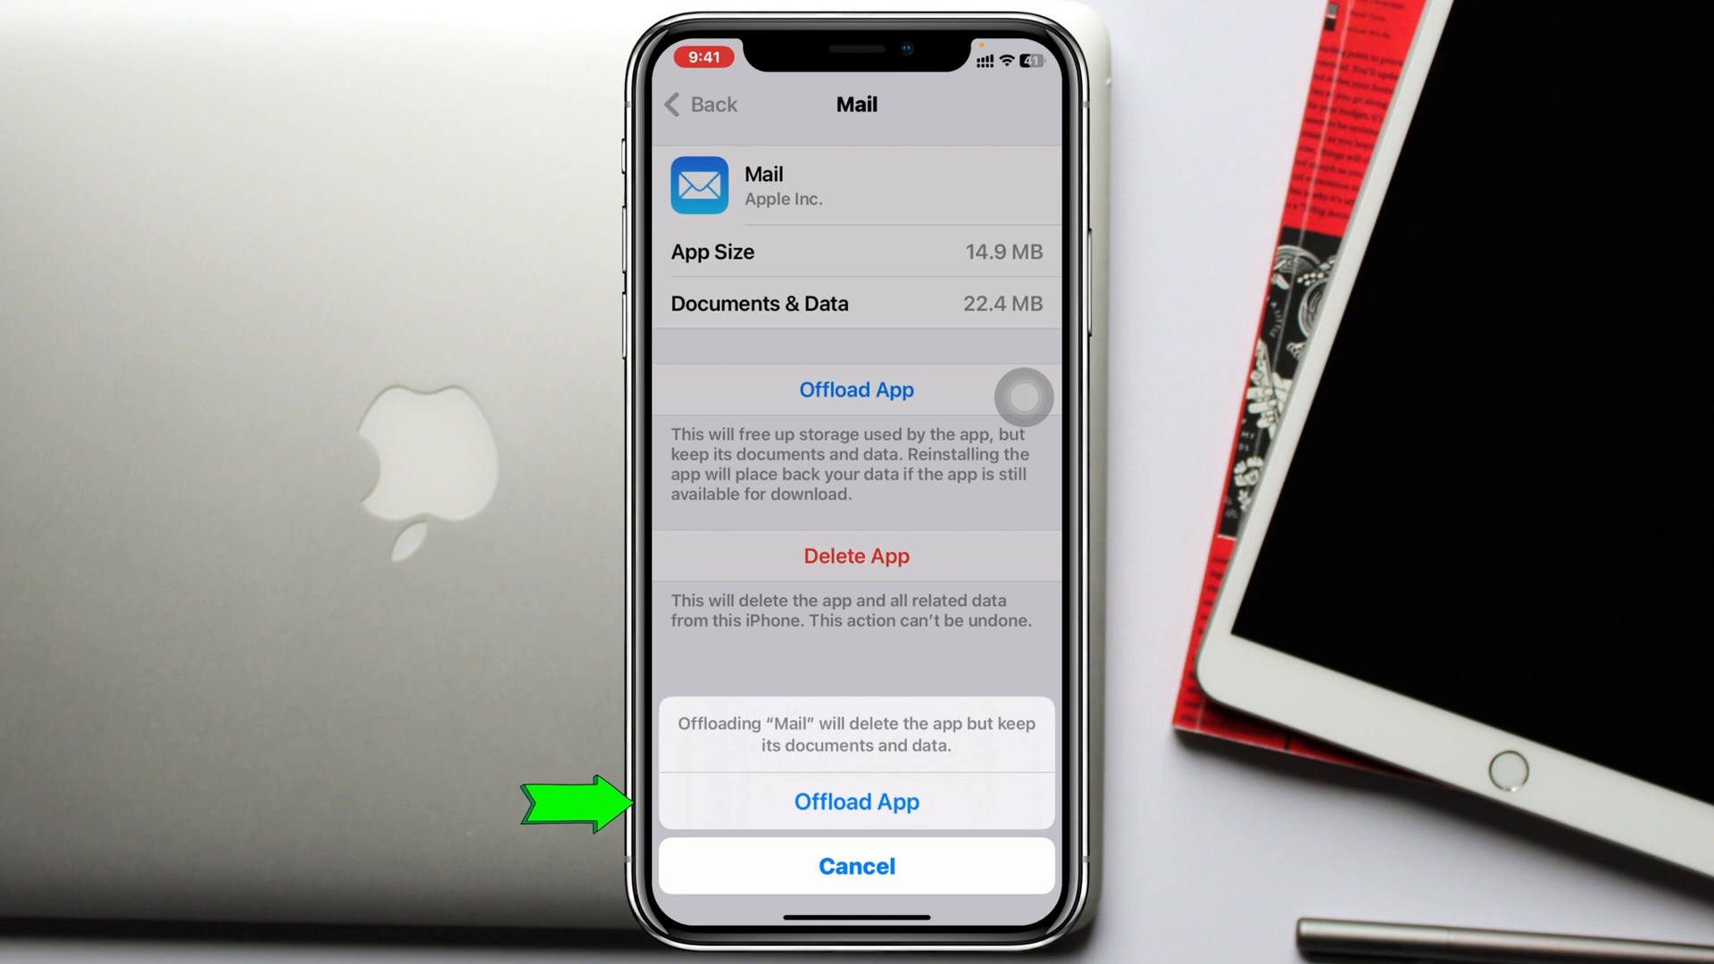
{"action": "left_click", "coordinate": [855, 801]}
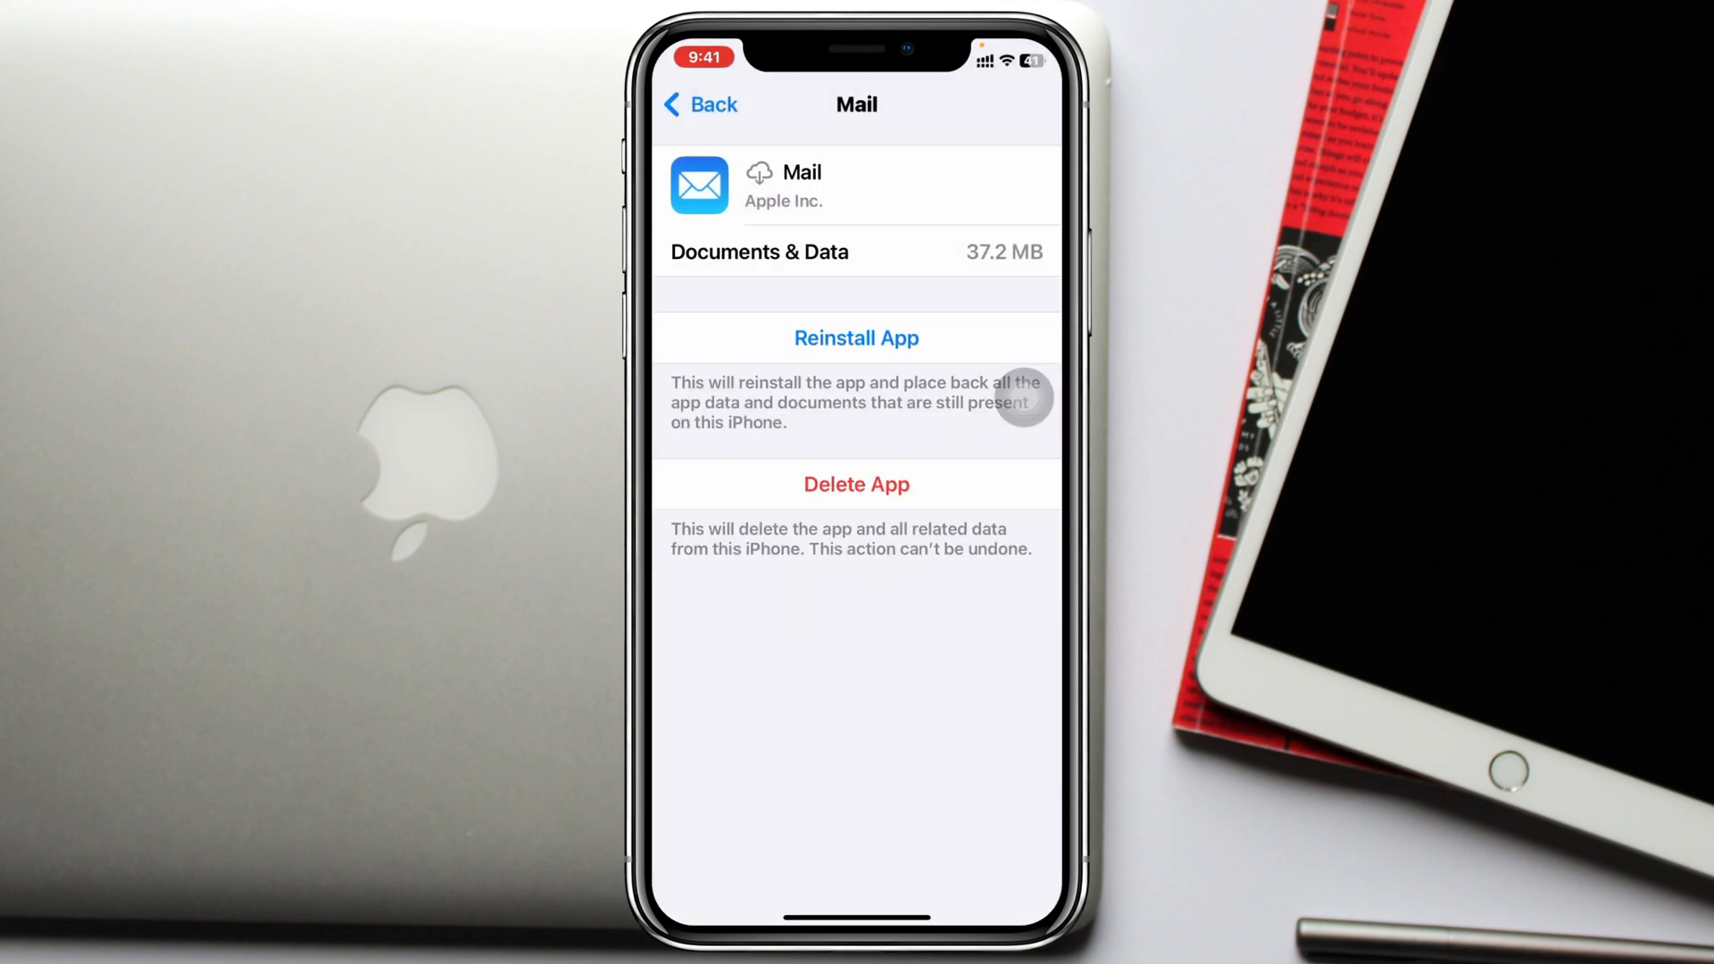
{"action": "left_click", "coordinate": [855, 338]}
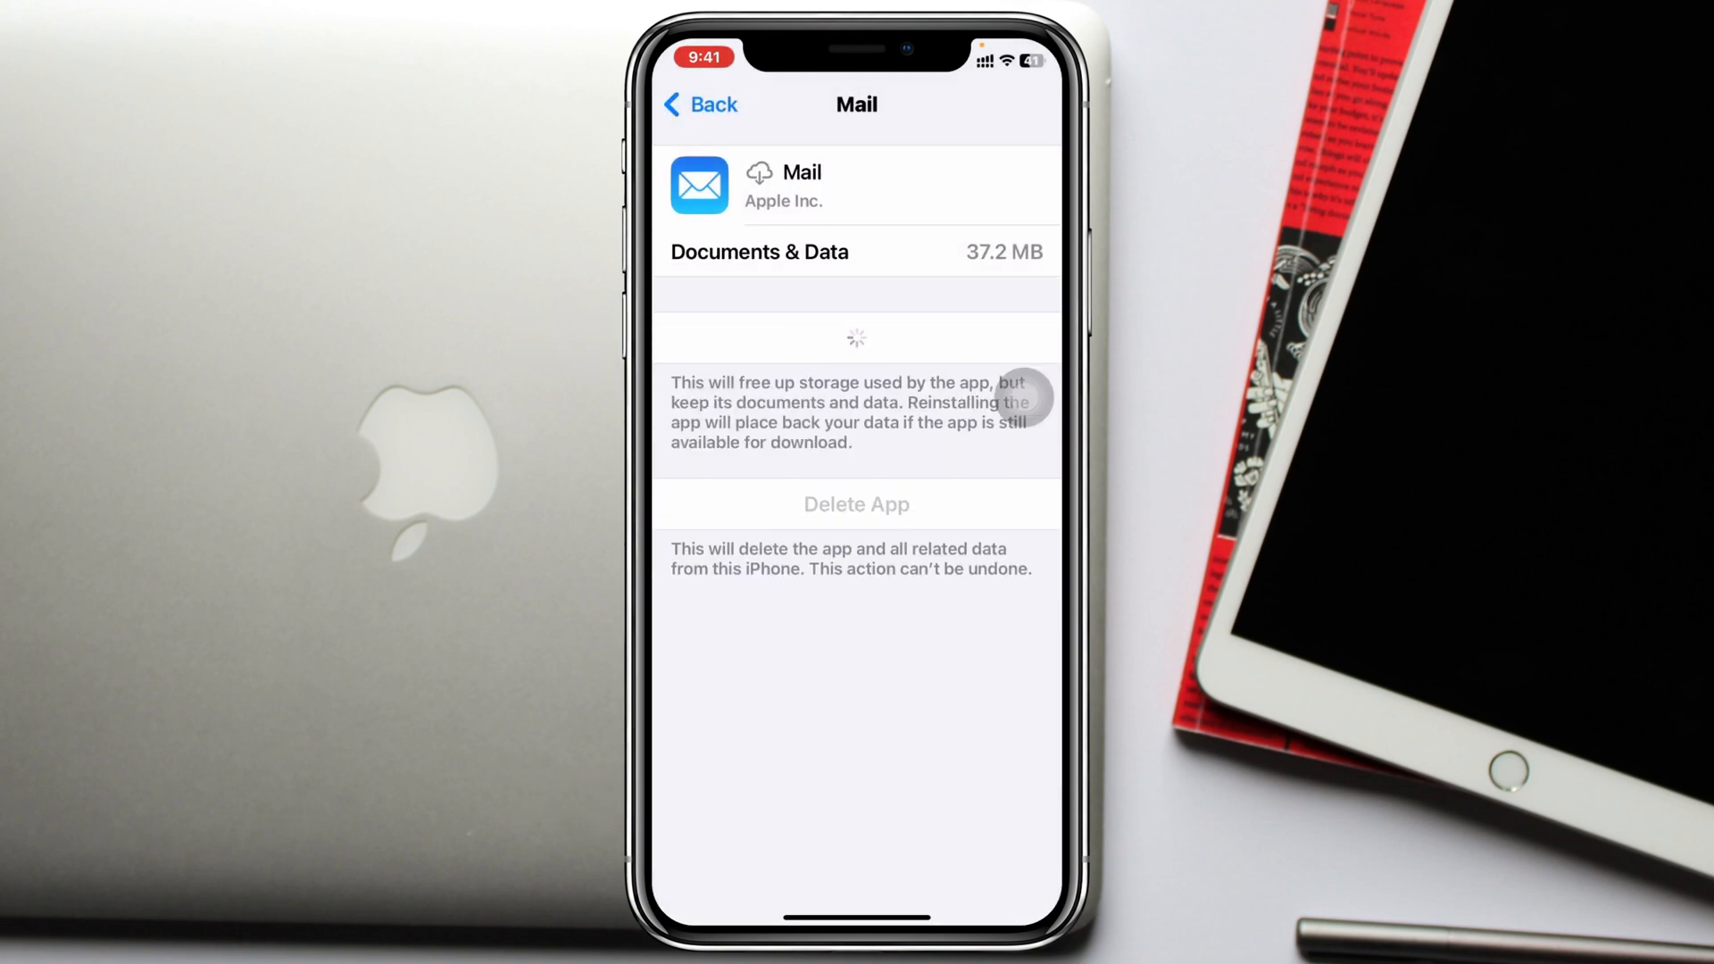